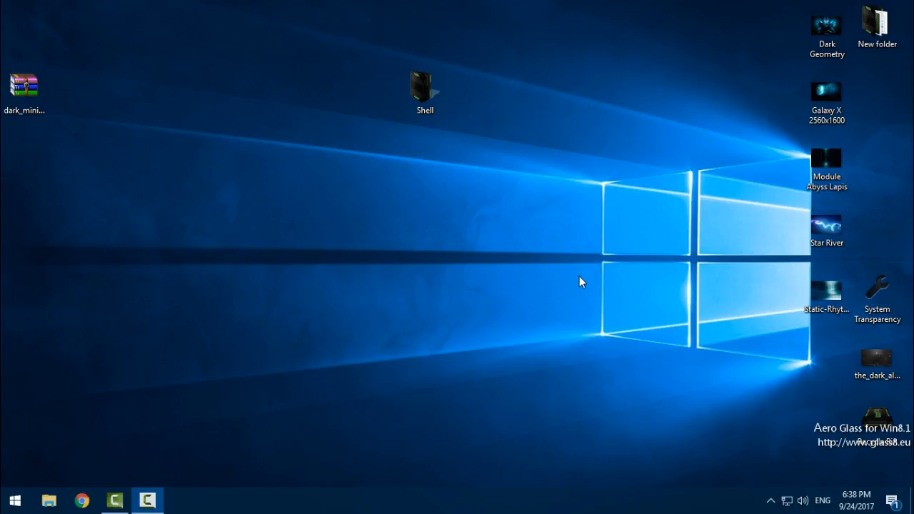
mouse_move(140, 172)
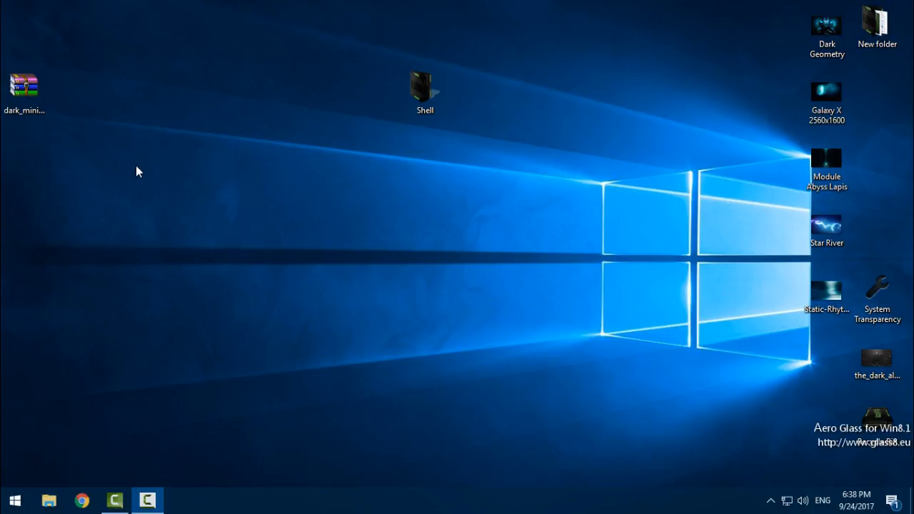
mouse_move(117, 168)
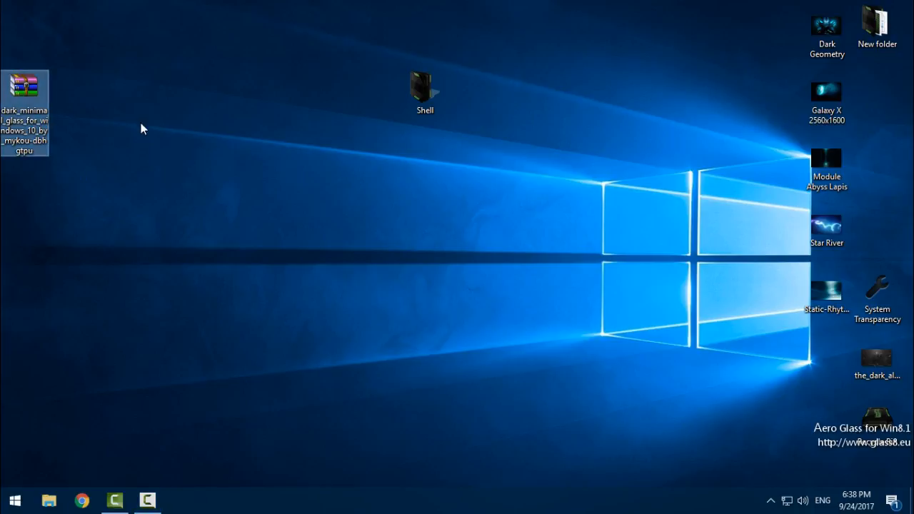
- Extract the Dark Minimal Glass archive into its own folder and enter it
right_click(25, 93)
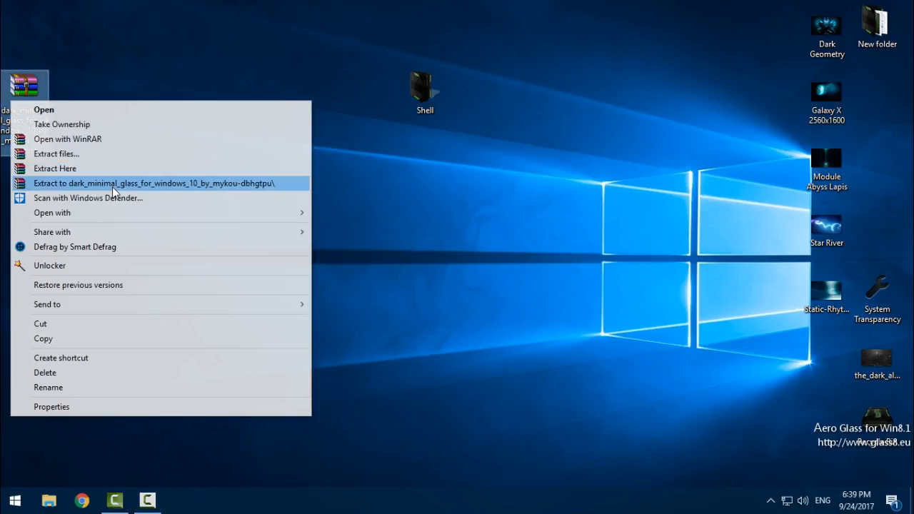
click(153, 183)
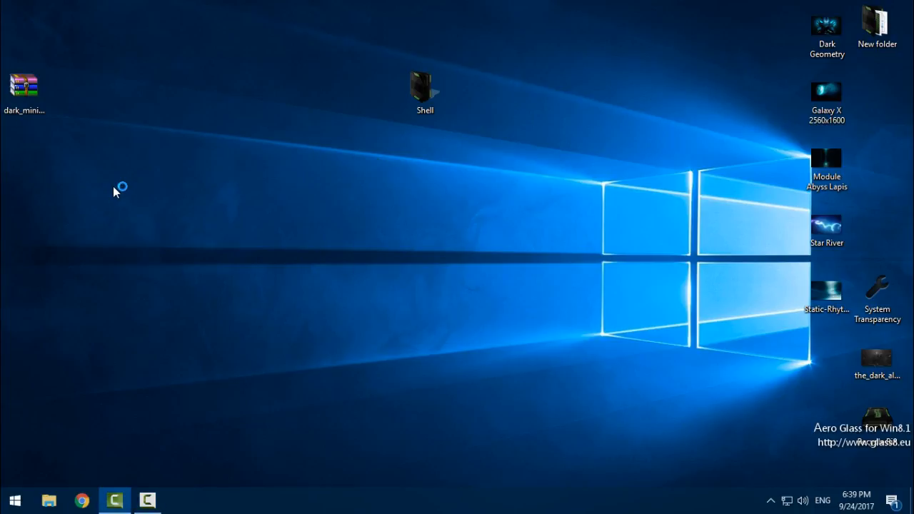
double_click(424, 86)
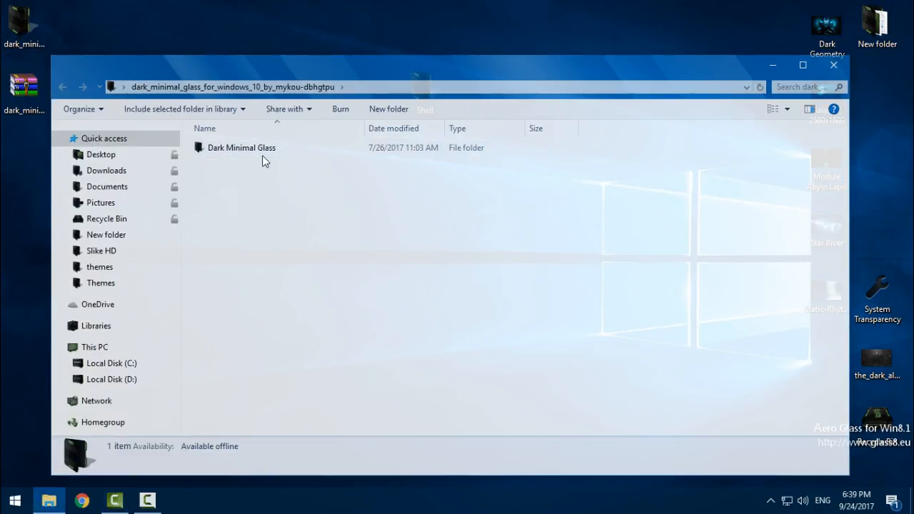
- Browse through THEME Dark Minimal Glass to the Windows 10 Creator update DMG folder holding Shell
double_click(242, 148)
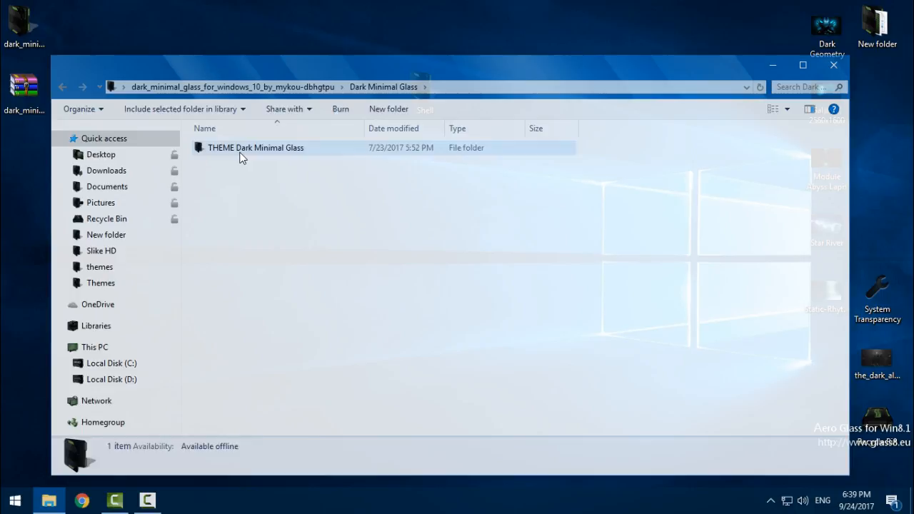
double_click(255, 147)
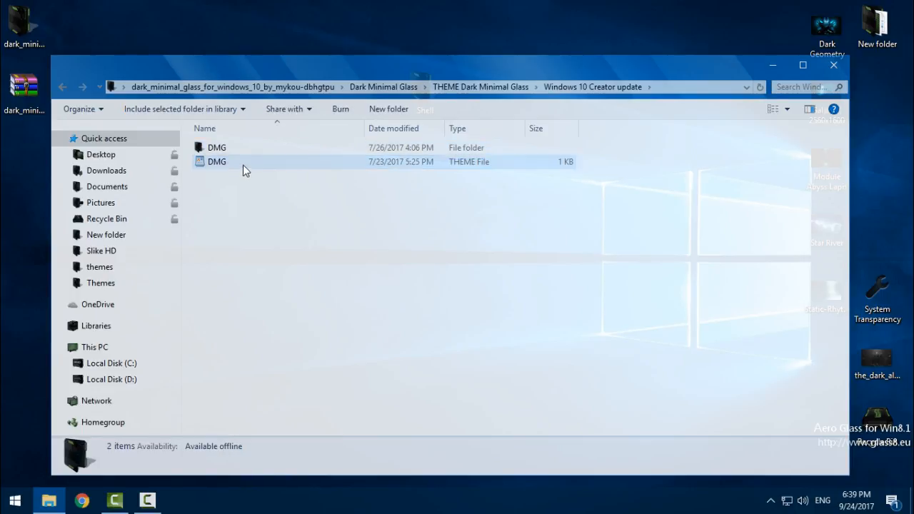
double_click(217, 147)
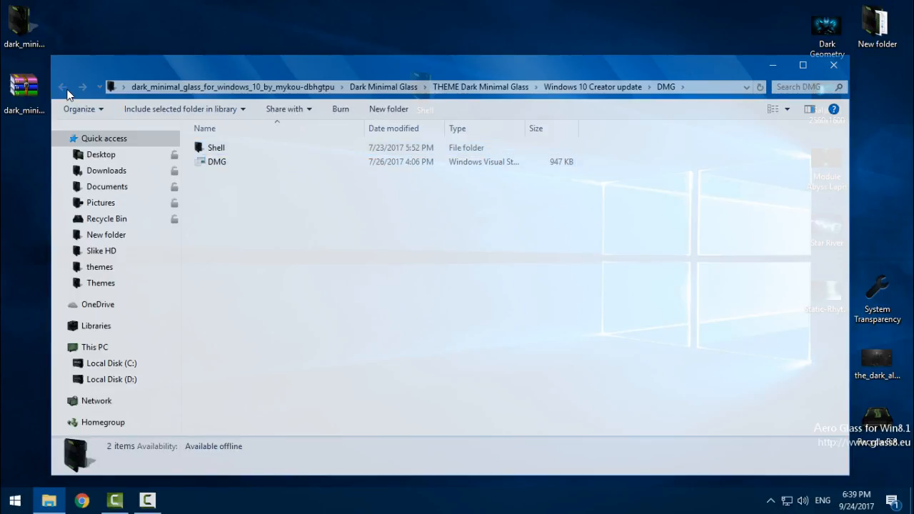
click(63, 87)
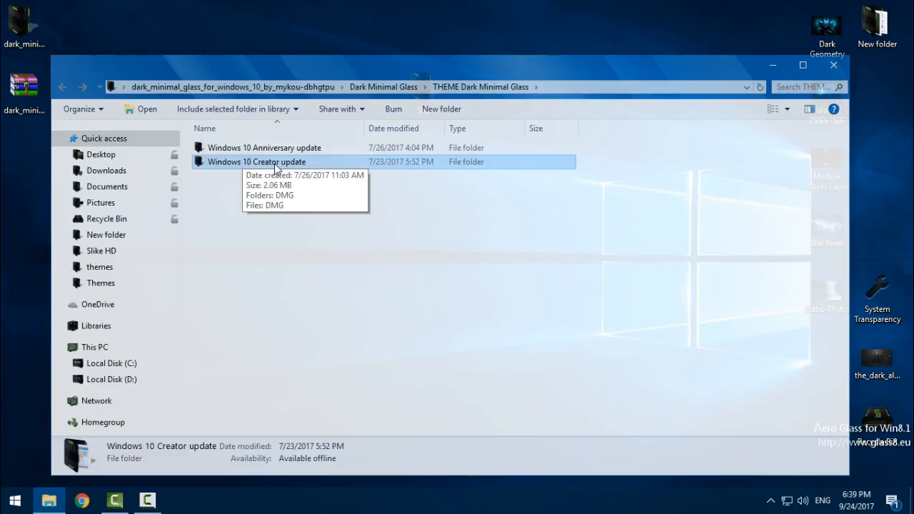
double_click(257, 162)
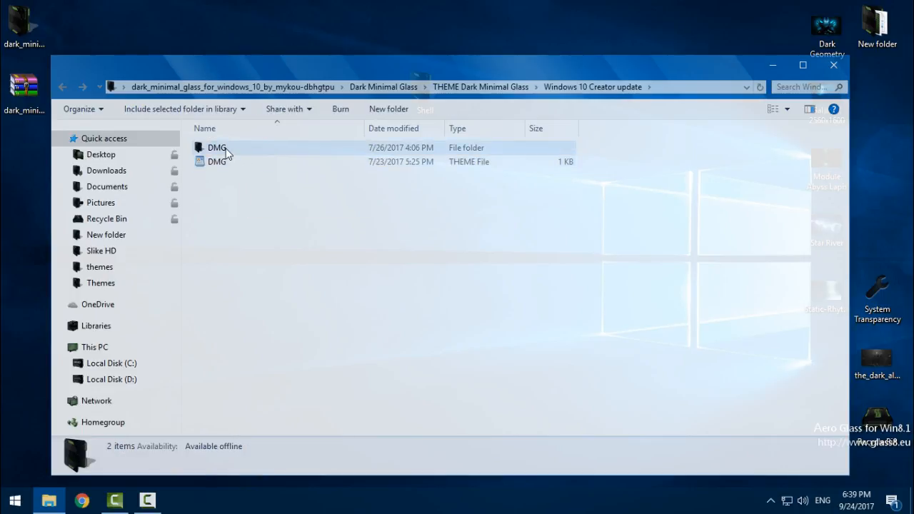
double_click(217, 147)
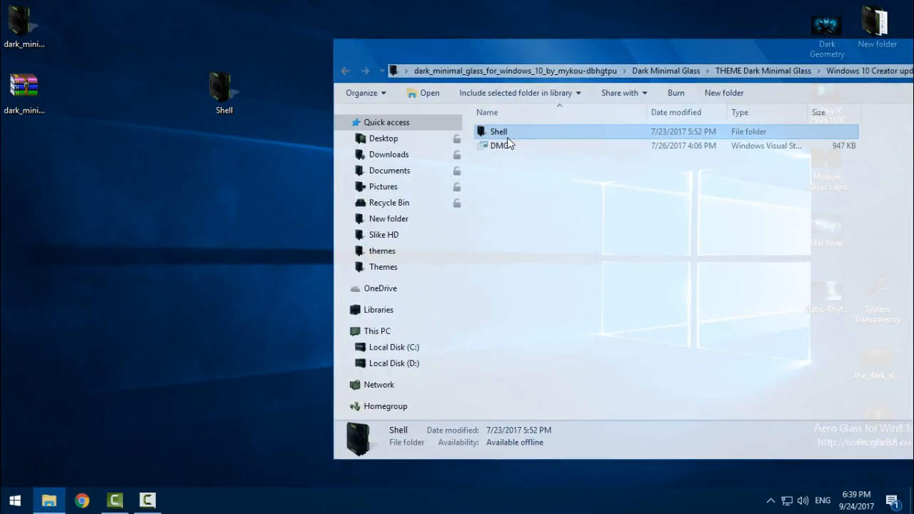
mouse_move(499, 131)
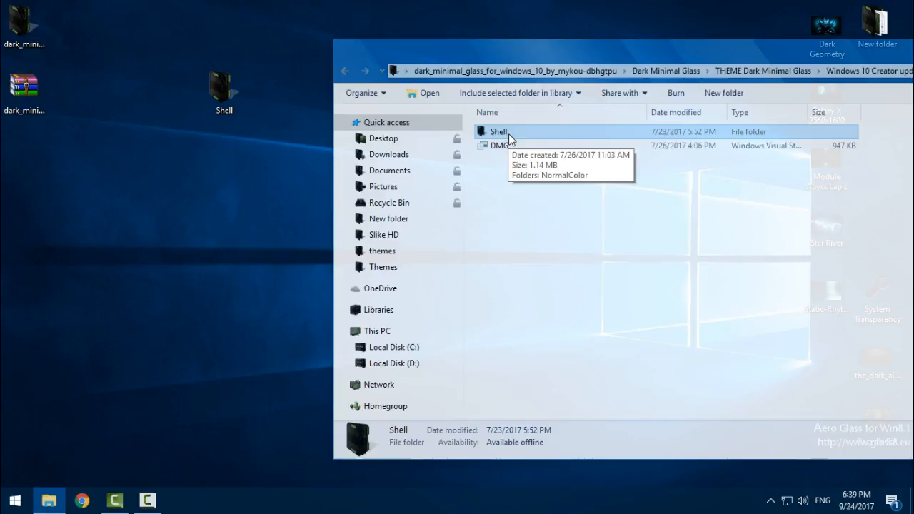
mouse_move(500, 146)
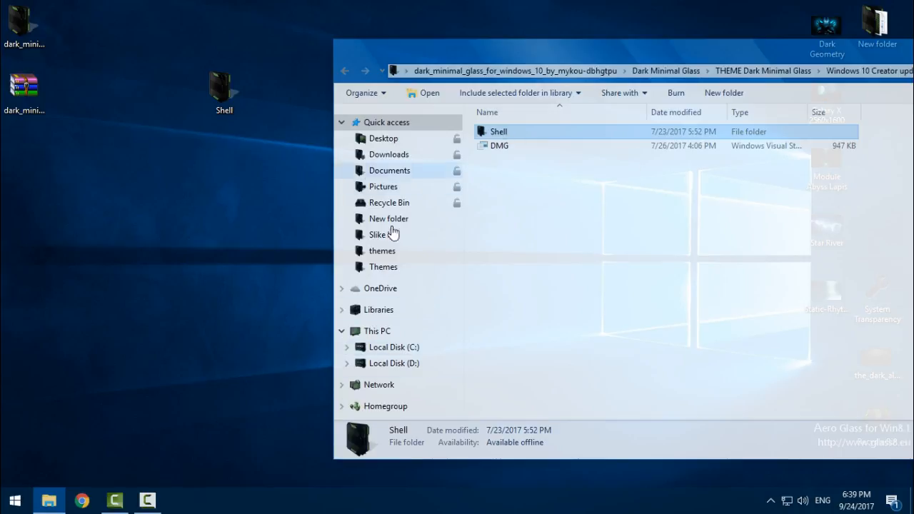
- Delete the Shell folder in DMG and move the desktop Shell folder in its place
right_click(498, 131)
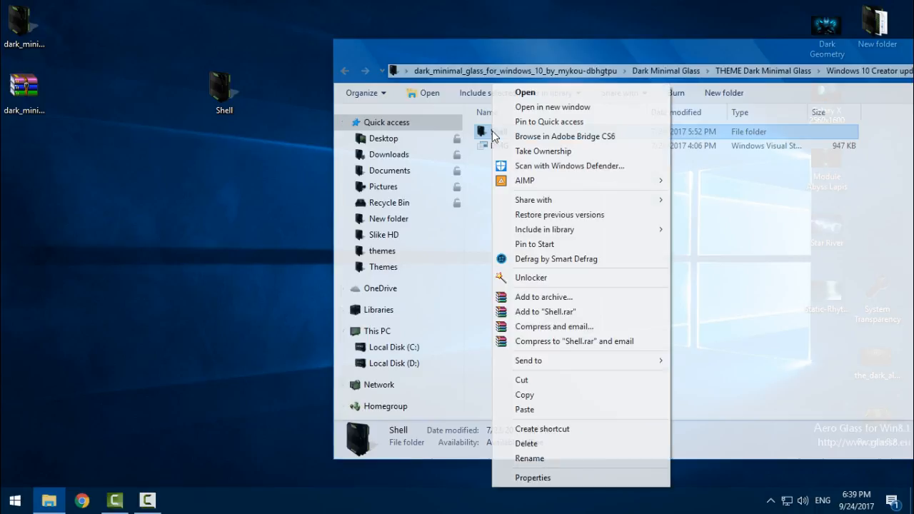
click(550, 283)
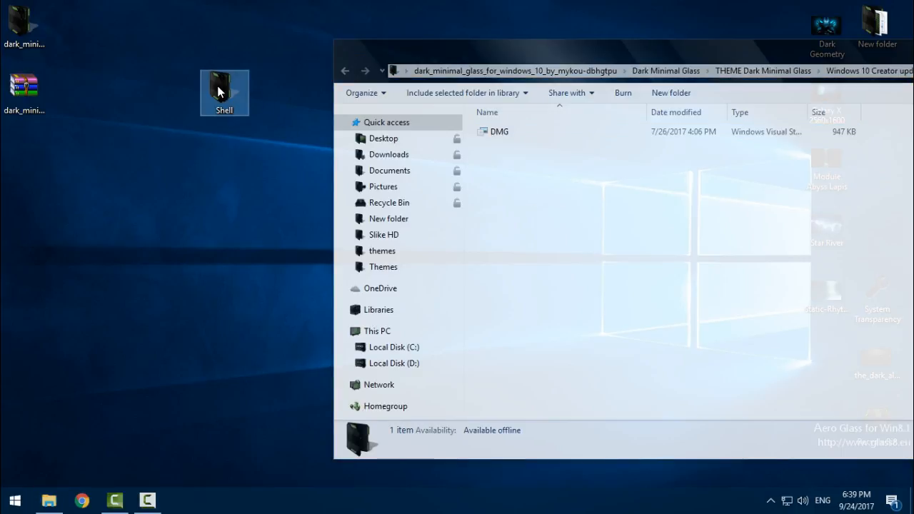
right_click(224, 86)
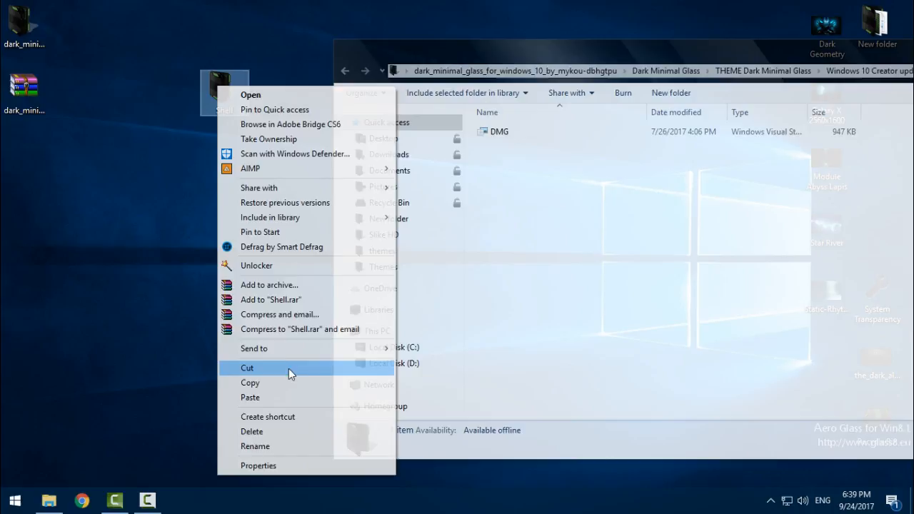
click(572, 177)
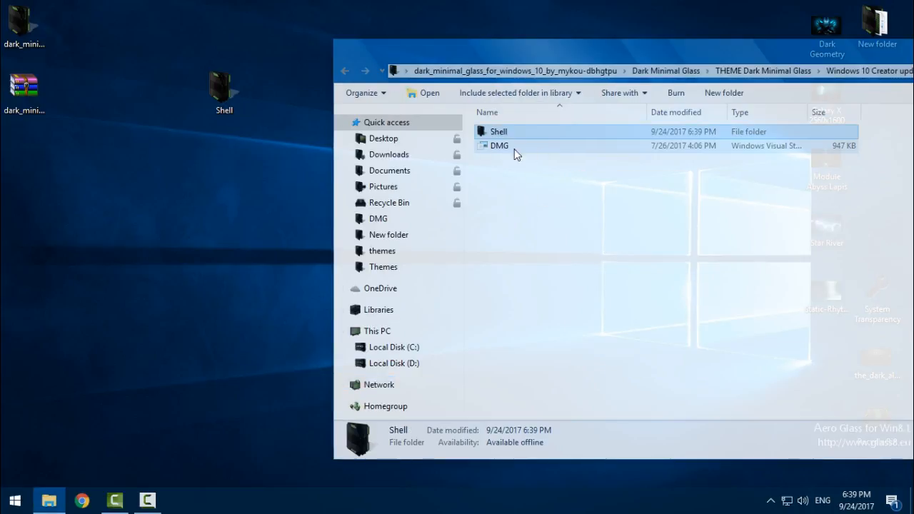
click(540, 214)
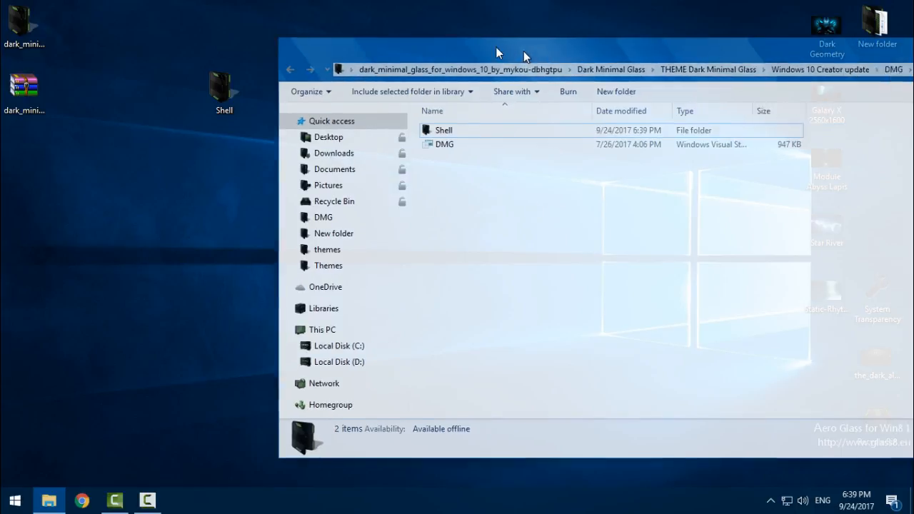
drag(499, 51, 463, 58)
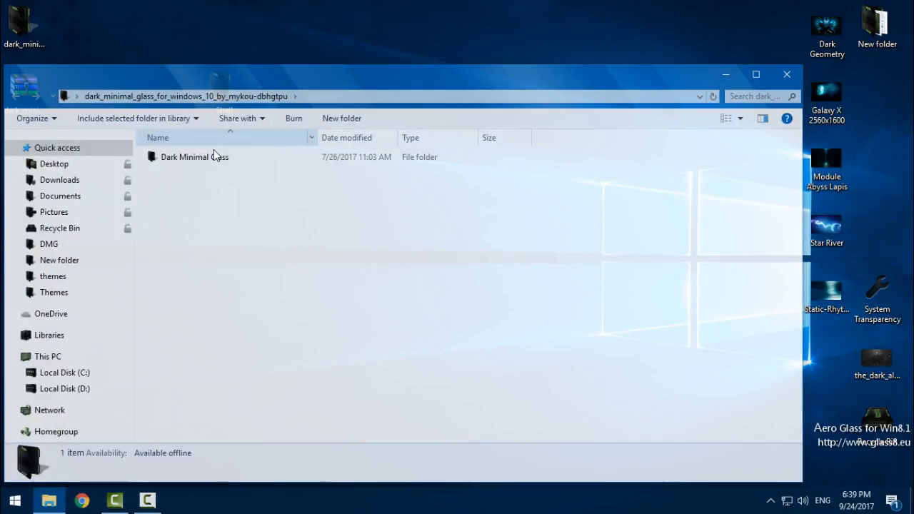
- Copy the DMG folder and DMG theme file from the Windows 10 Creator update folder
double_click(195, 156)
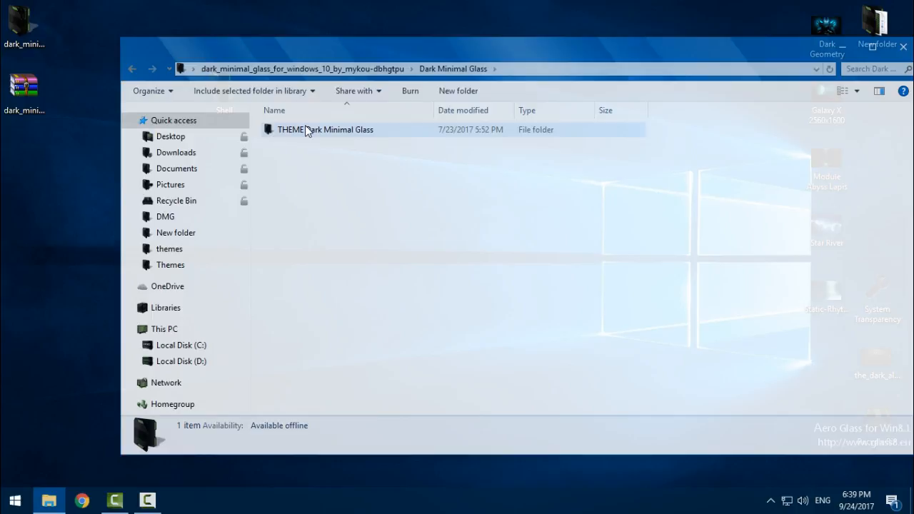
double_click(326, 129)
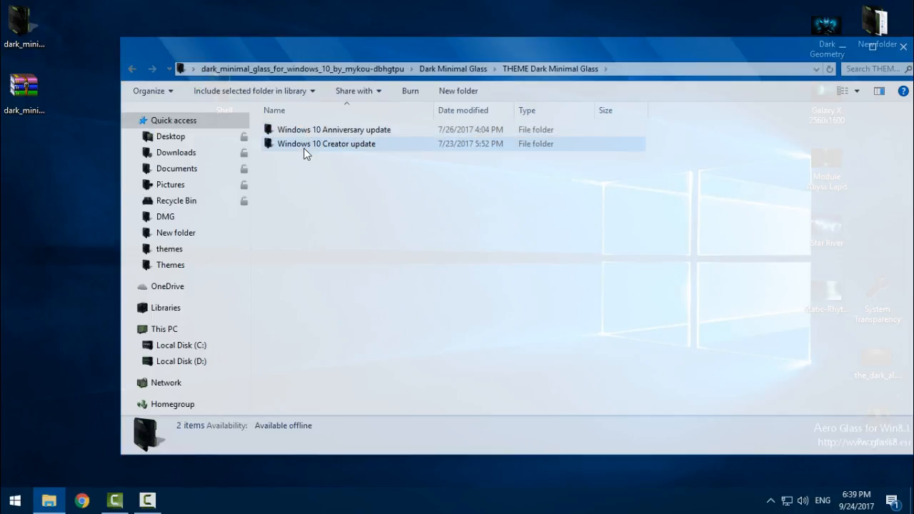
double_click(326, 142)
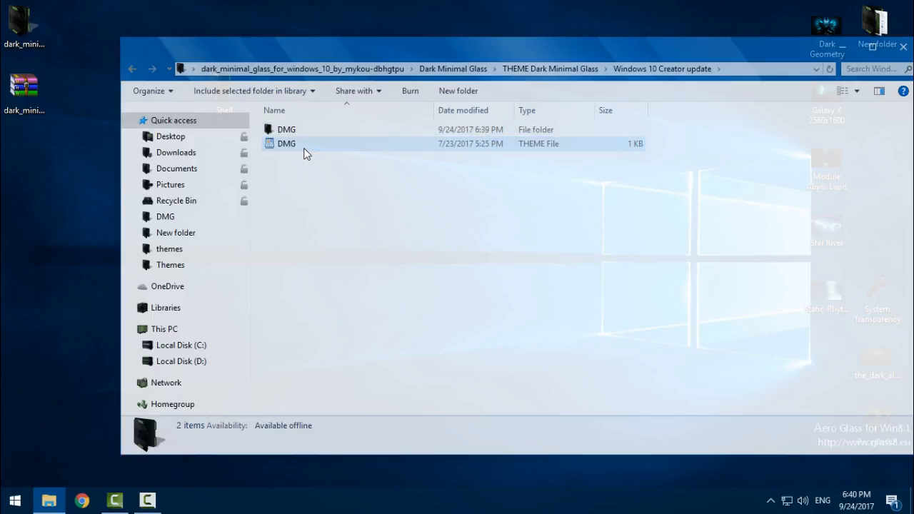
click(307, 170)
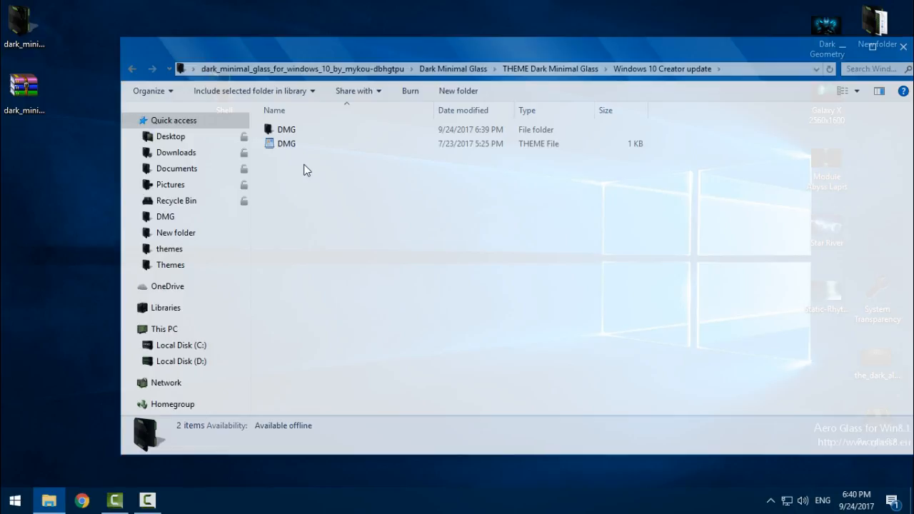
right_click(286, 143)
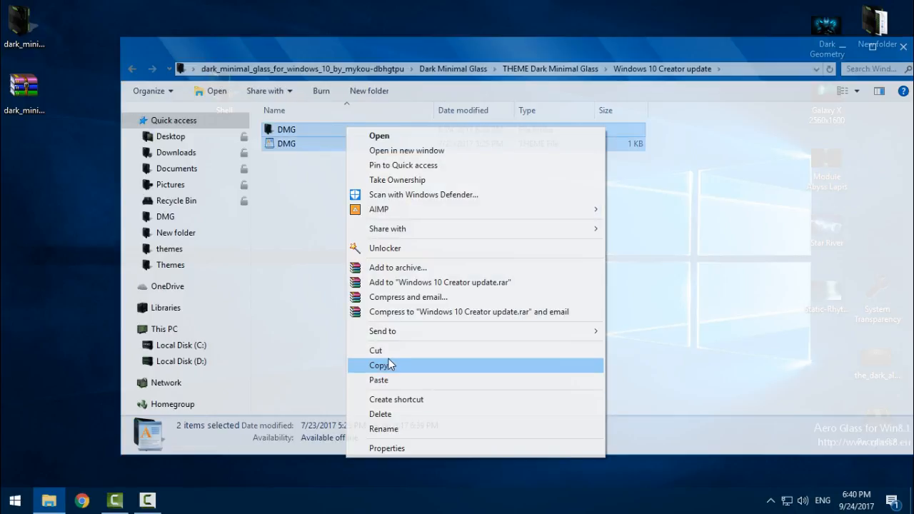
click(163, 328)
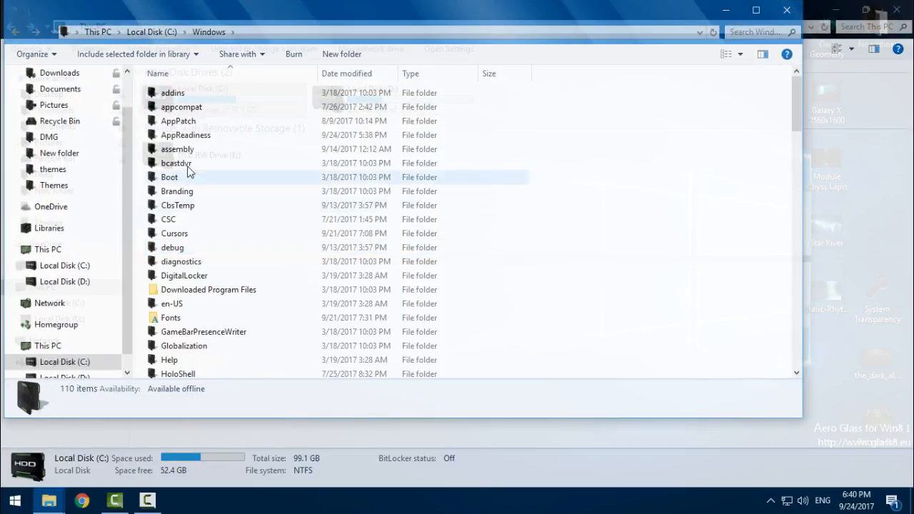
- Browse to C:\Windows\Resources\Themes as the paste destination
double_click(177, 177)
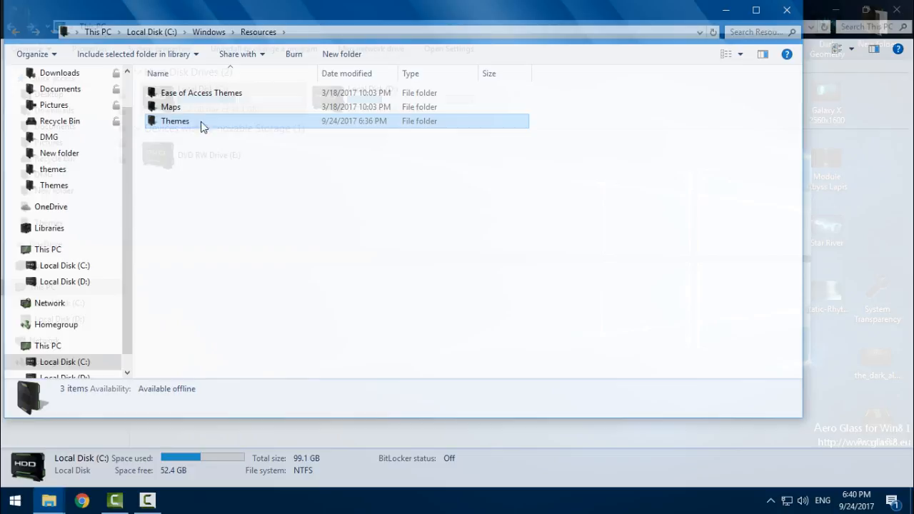
double_click(174, 120)
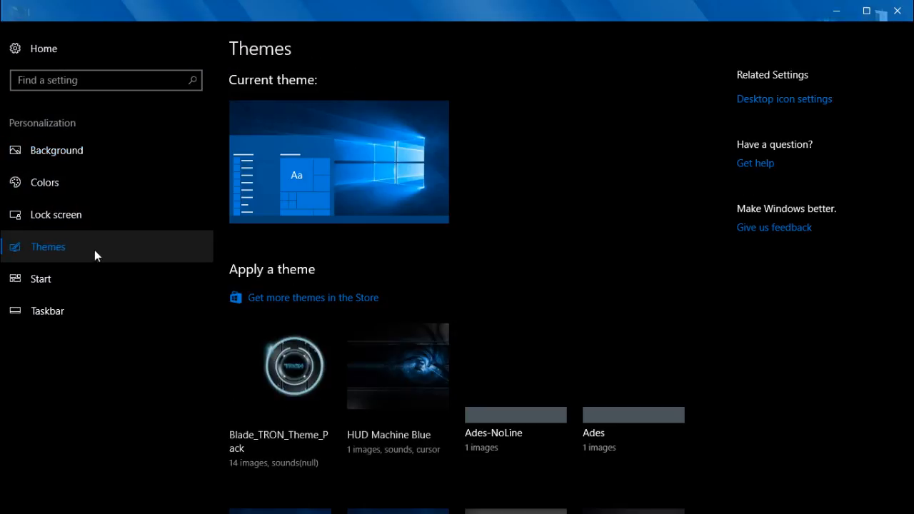
- Scroll the installed theme list in Personalization to locate Dark Minimal Glass
scroll(down, 3)
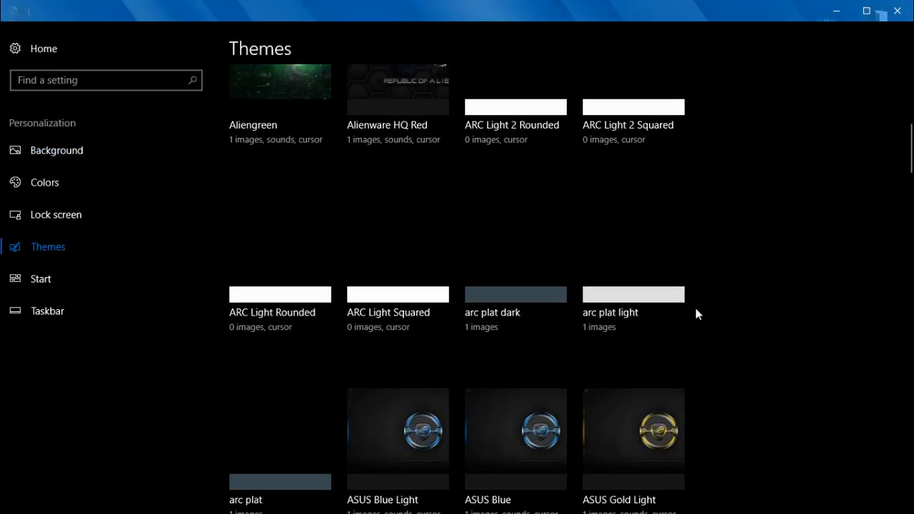
scroll(up, 3)
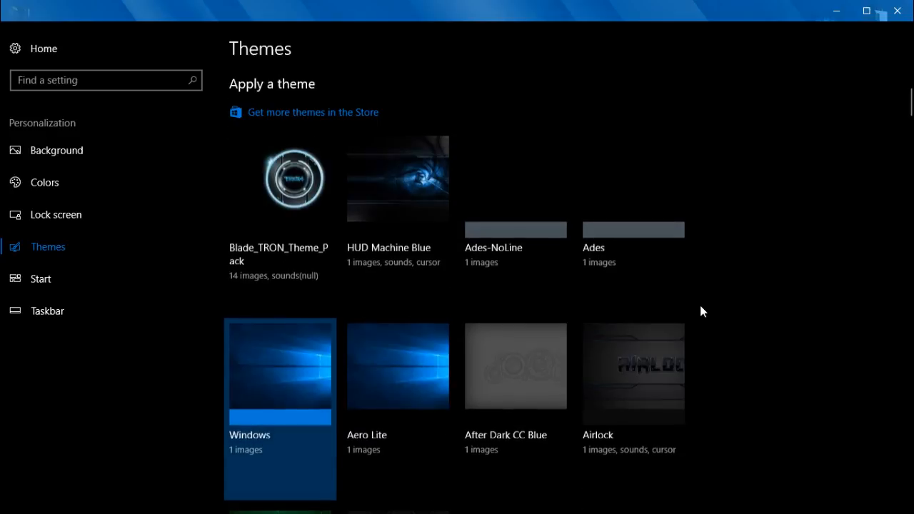
scroll(down, 3)
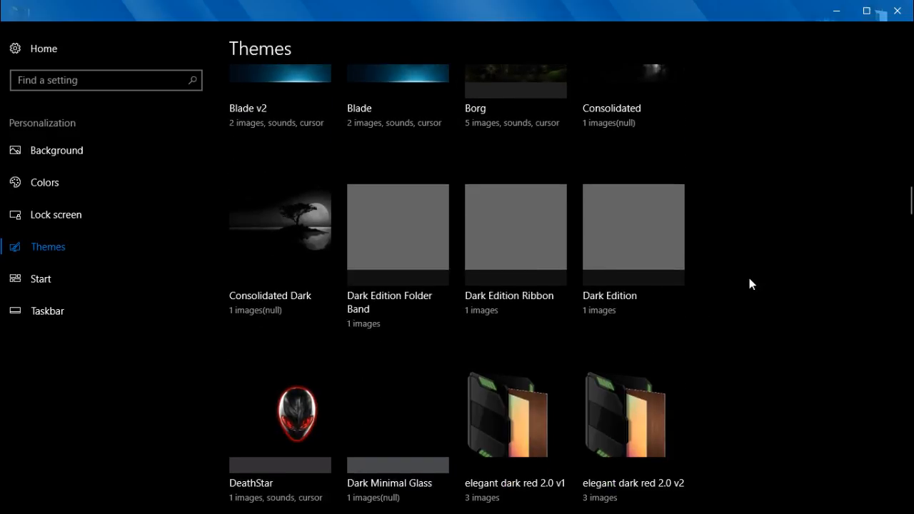
scroll(down, 3)
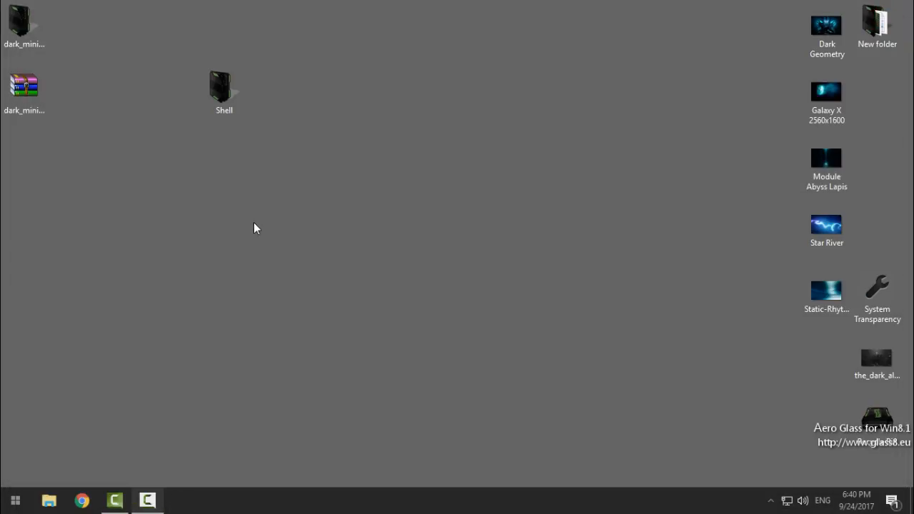
- Apply Dark Minimal Glass from Settings > Personalization > Themes and close Settings
click(14, 500)
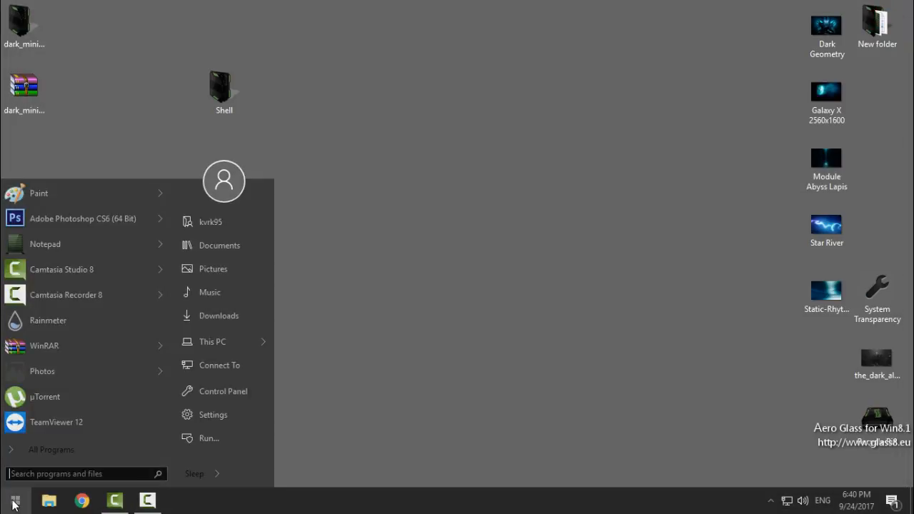
click(213, 414)
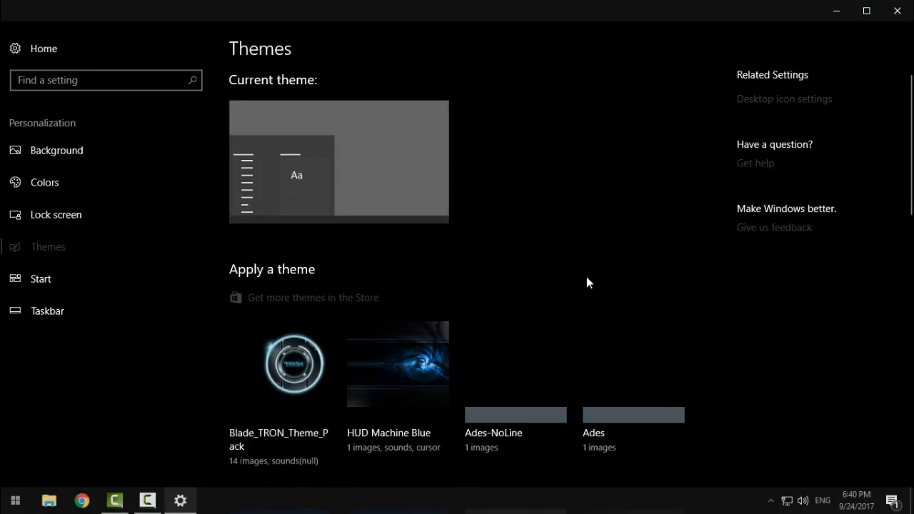
scroll(down, 3)
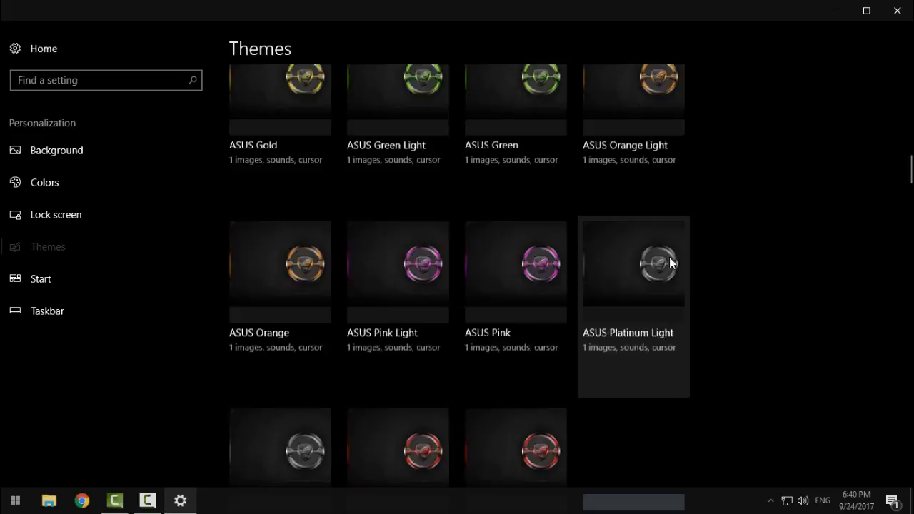
scroll(up, 3)
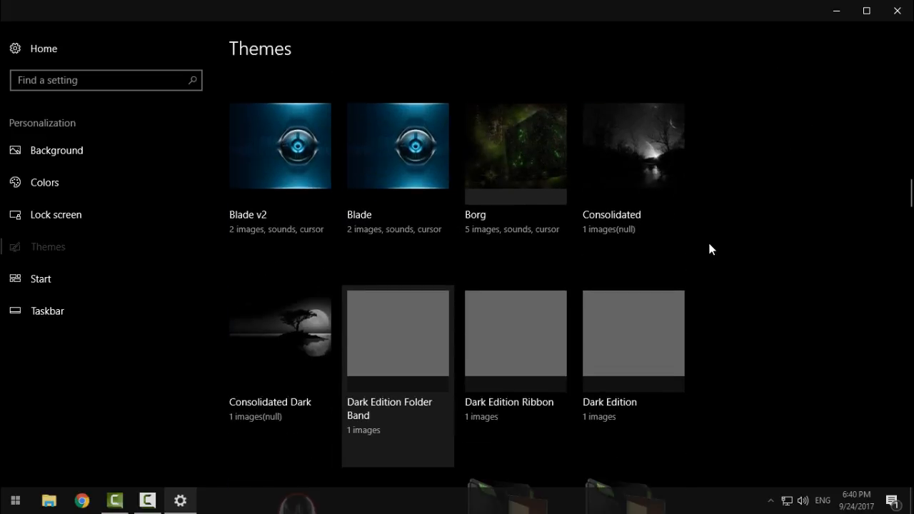
scroll(down, 3)
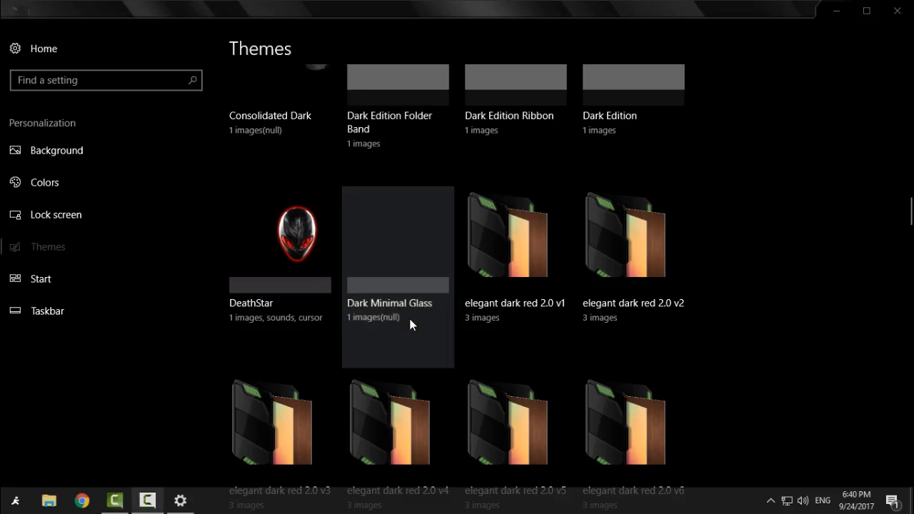
mouse_move(389, 289)
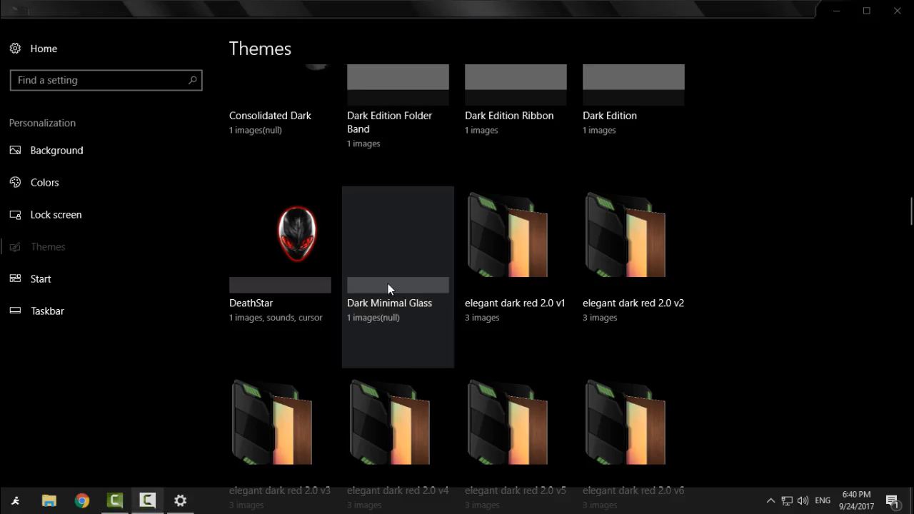
scroll(up, 3)
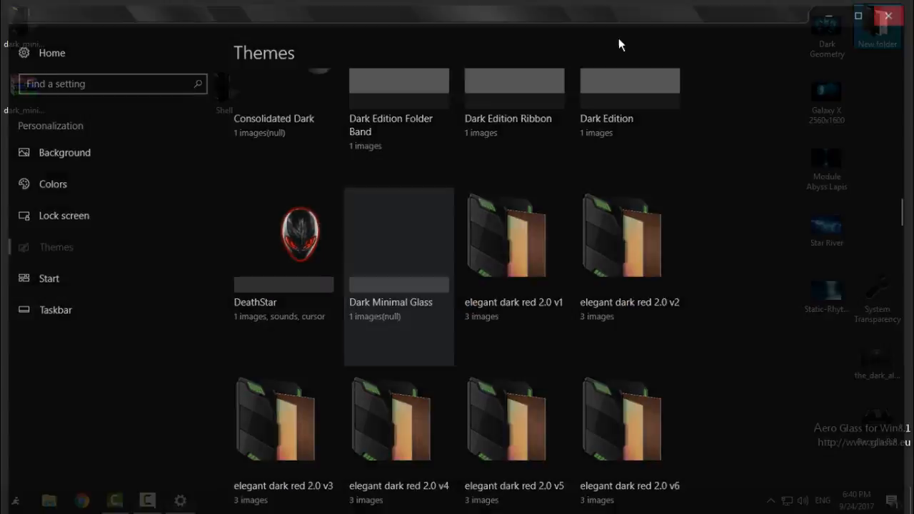
click(889, 16)
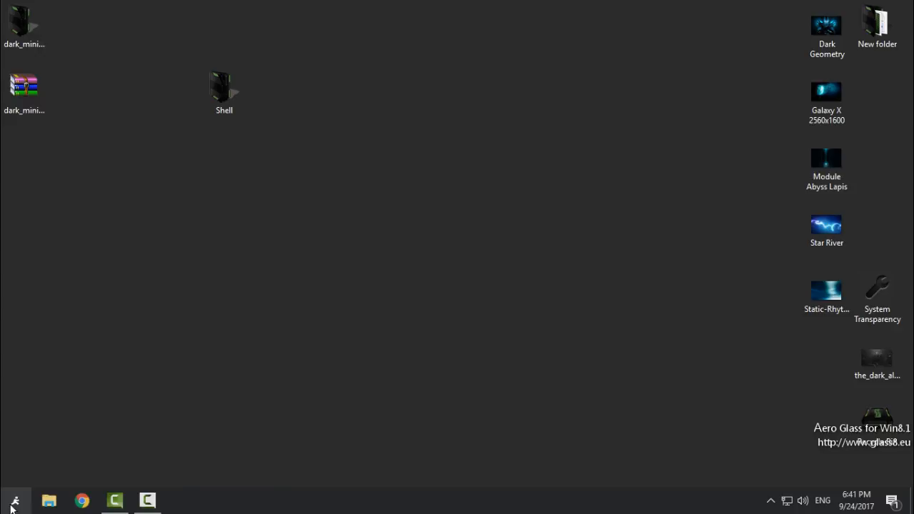
- Preview the dark wallpapers in Photos and set Dark Geometry as the desktop background
click(14, 500)
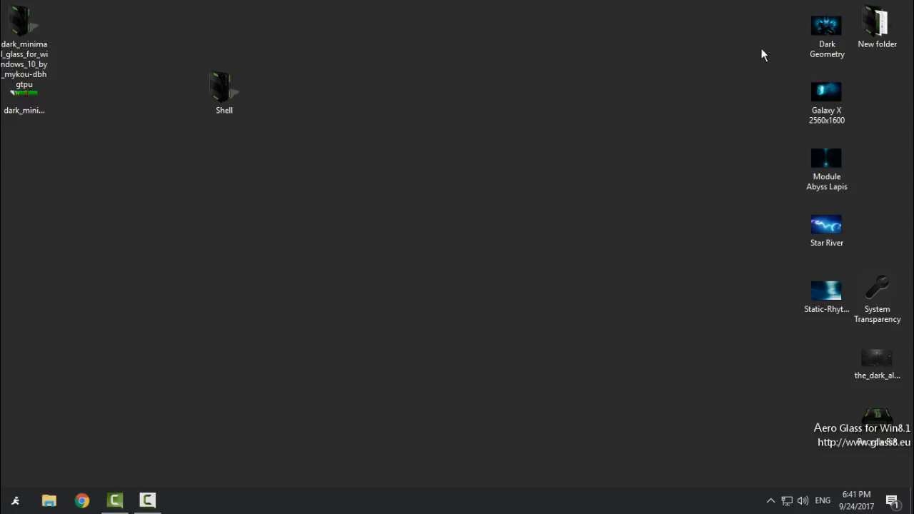
mouse_move(337, 320)
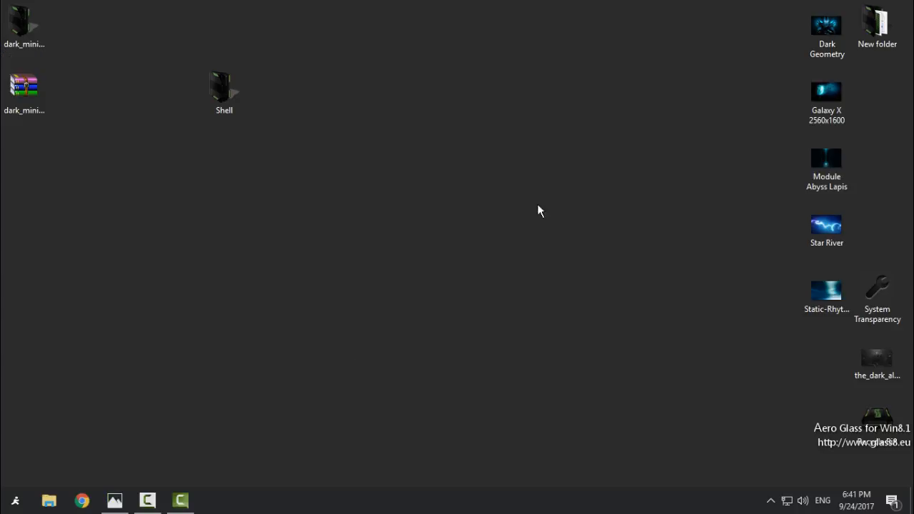
double_click(826, 26)
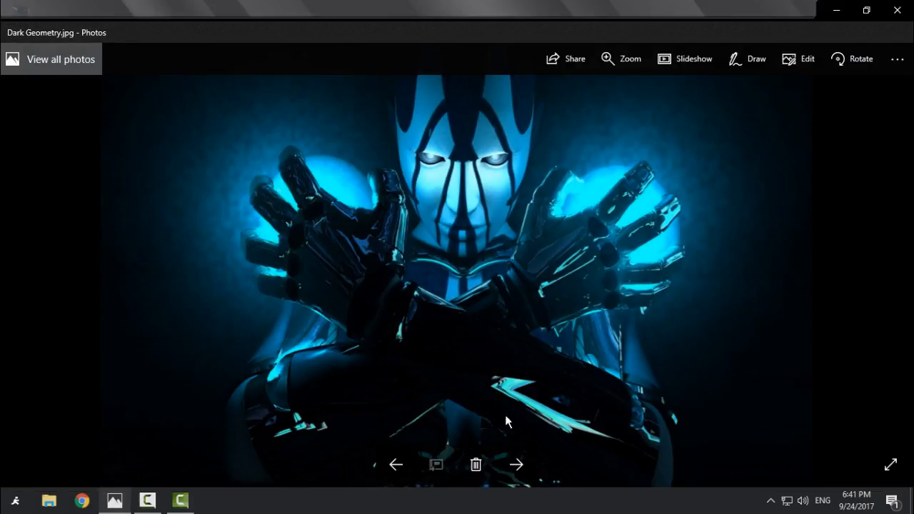
mouse_move(517, 465)
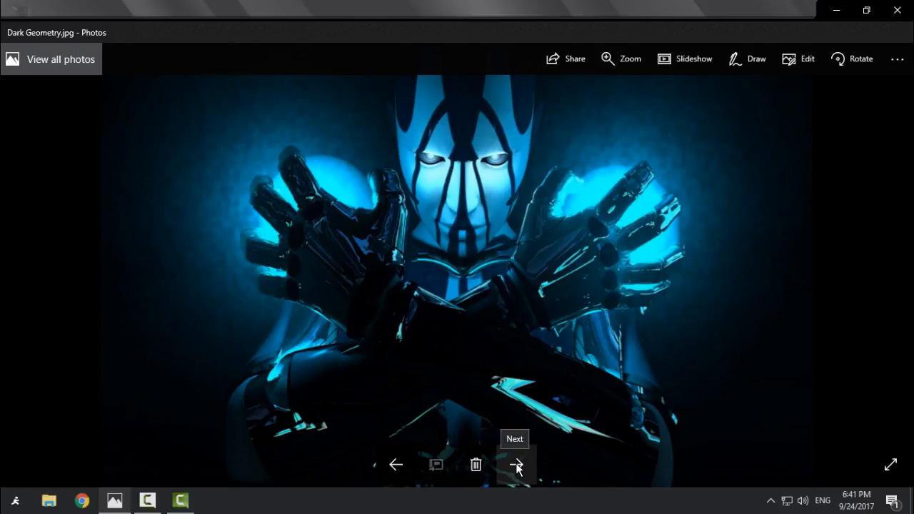
click(517, 466)
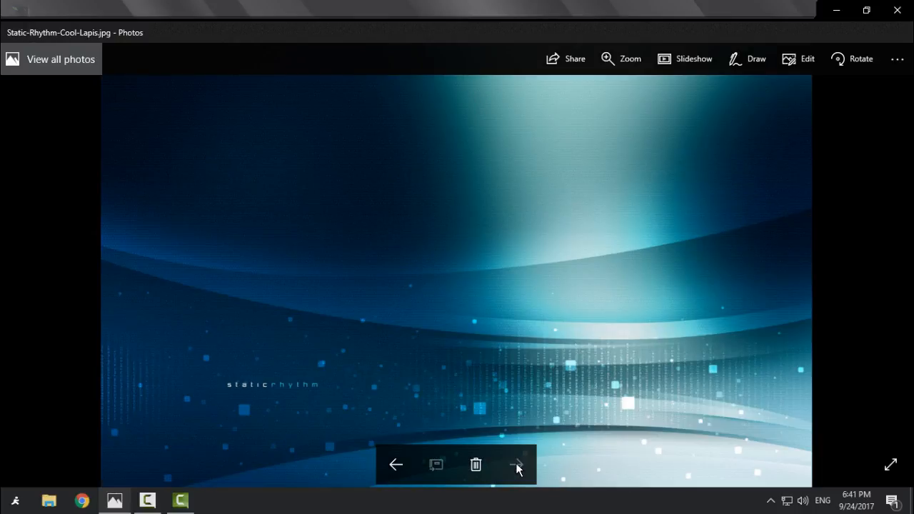
click(517, 466)
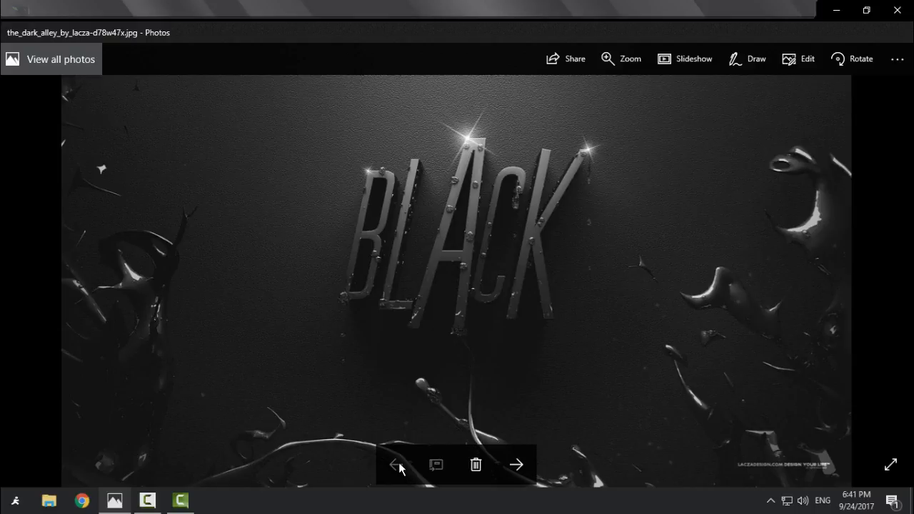
click(517, 466)
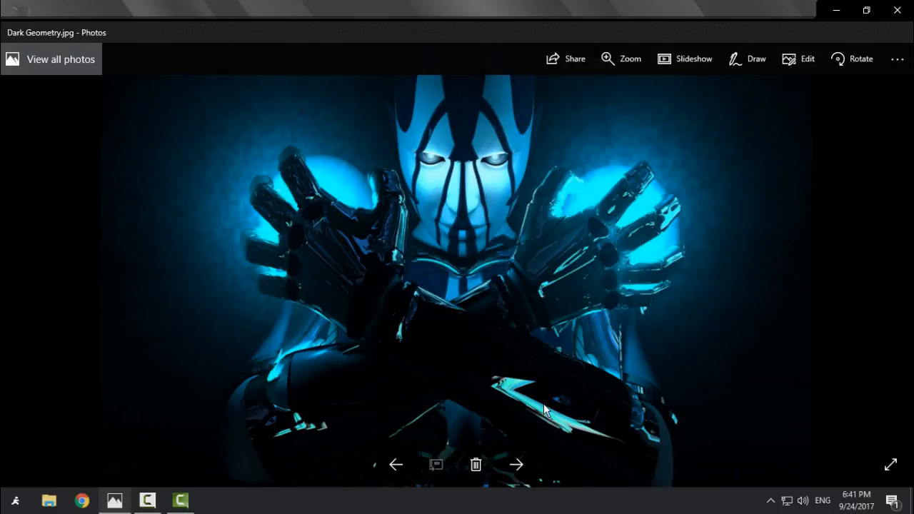
right_click(544, 408)
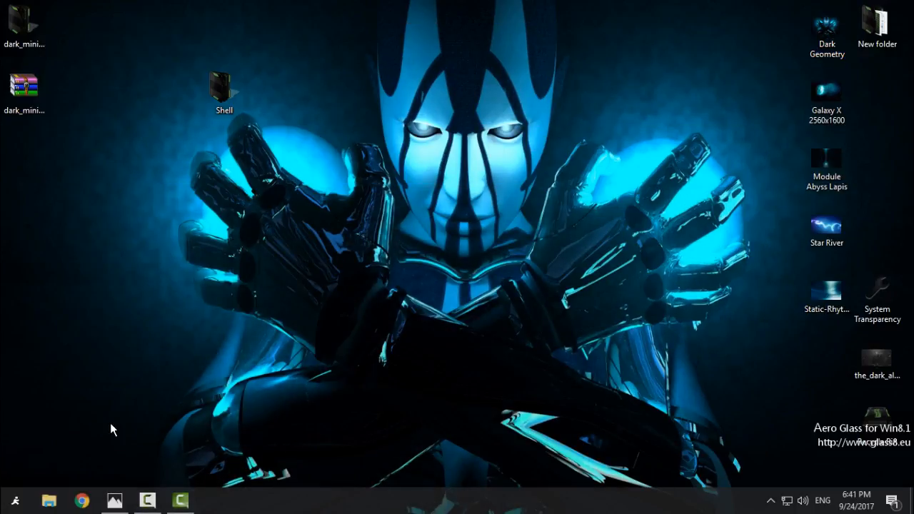
- View This PC in File Explorer to see the dark glass theme
click(49, 500)
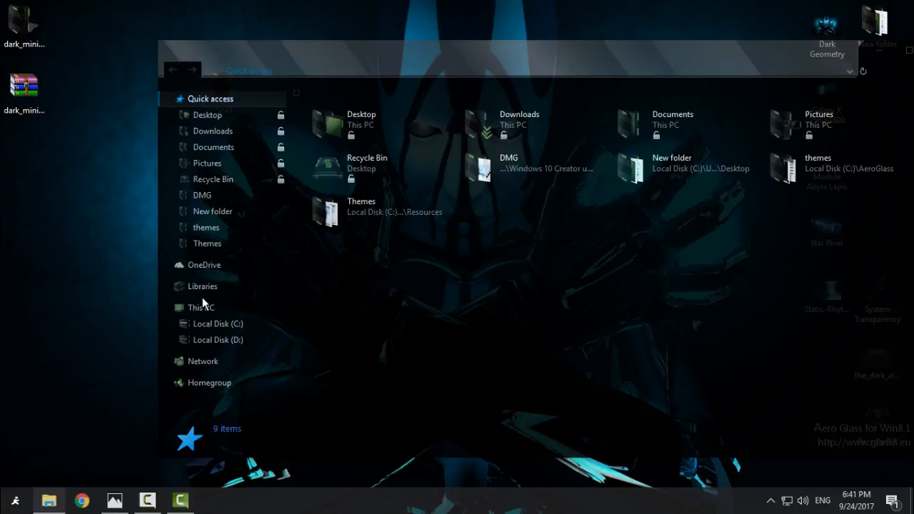
click(202, 307)
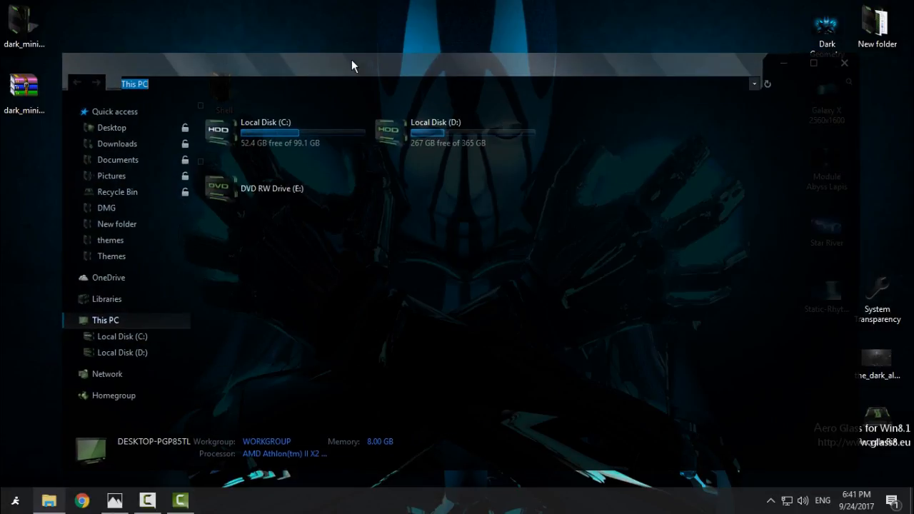
mouse_move(469, 68)
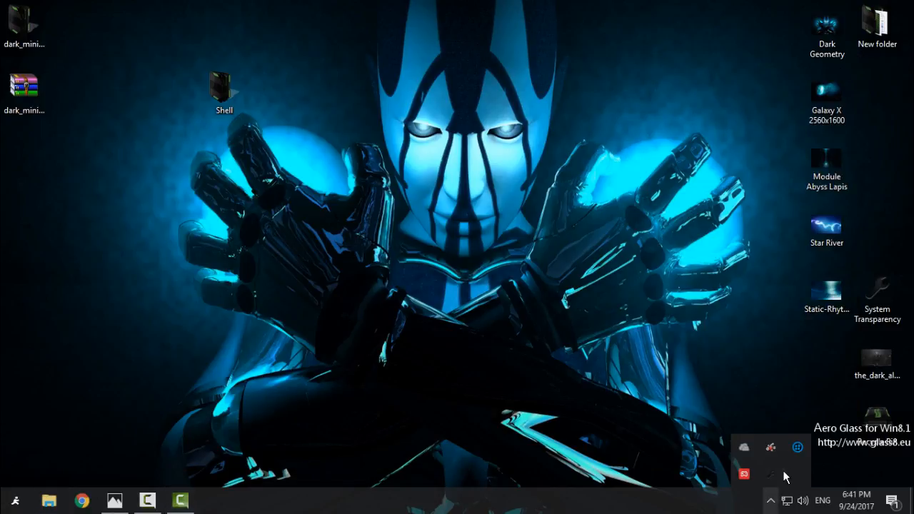
mouse_move(771, 474)
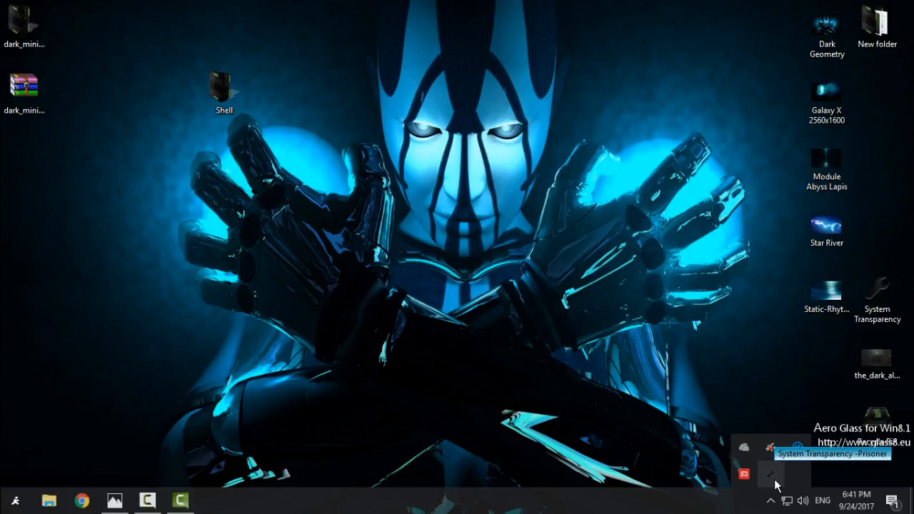
- Enable 'Affect all Explorer windows?' in System Transparency's tray settings (level 220)
right_click(771, 474)
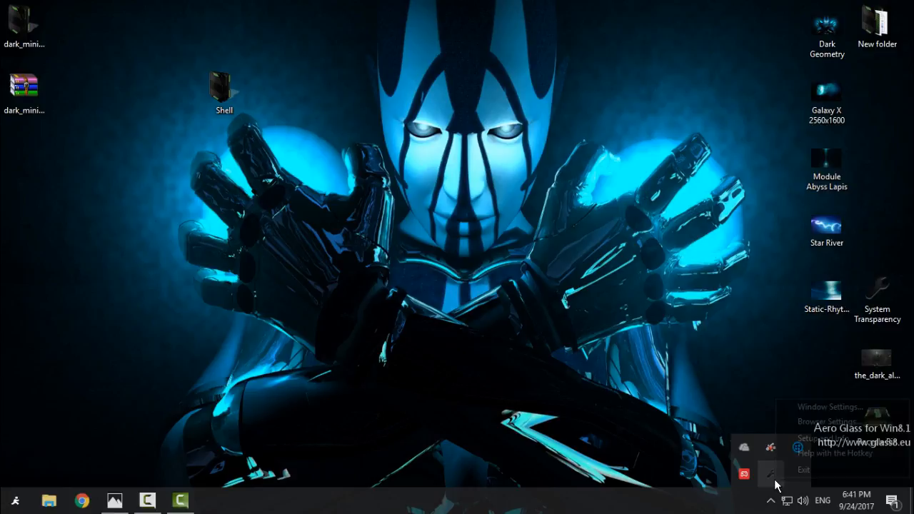
click(830, 406)
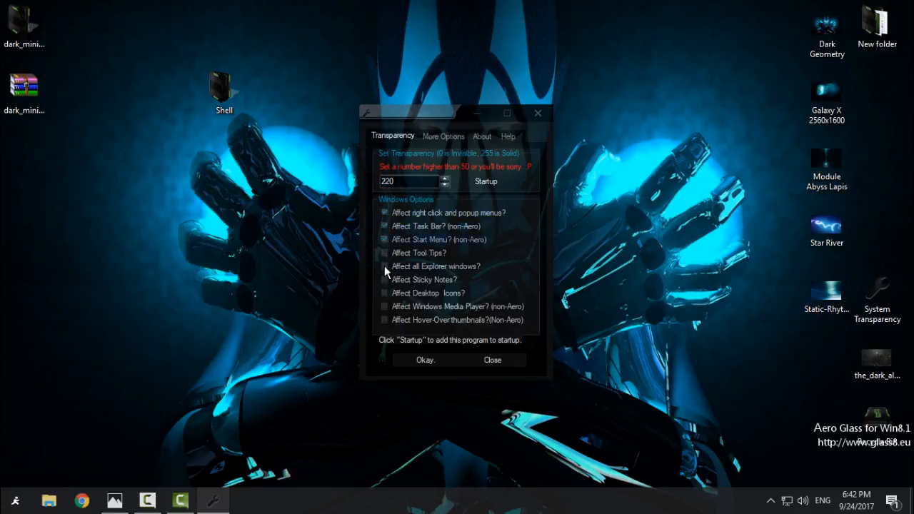
click(386, 266)
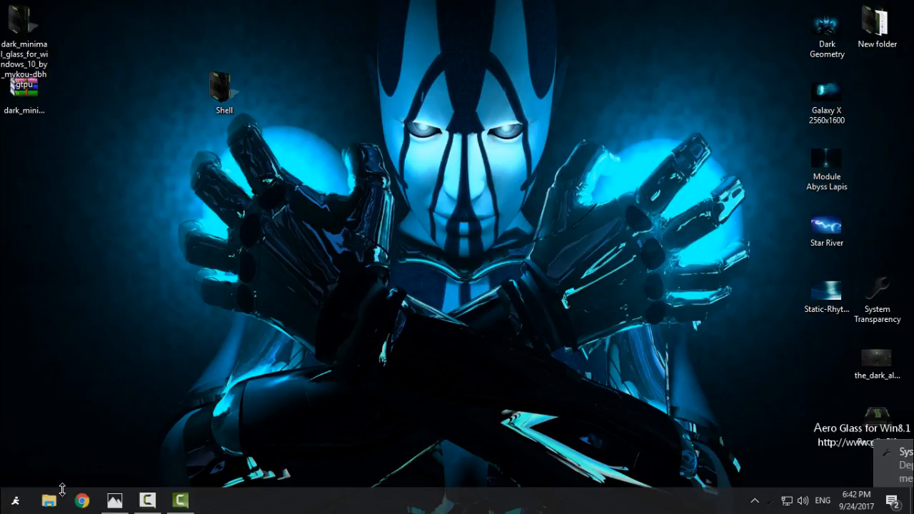
- Check a maximized File Explorer window on This PC is see-through, then close it
click(49, 500)
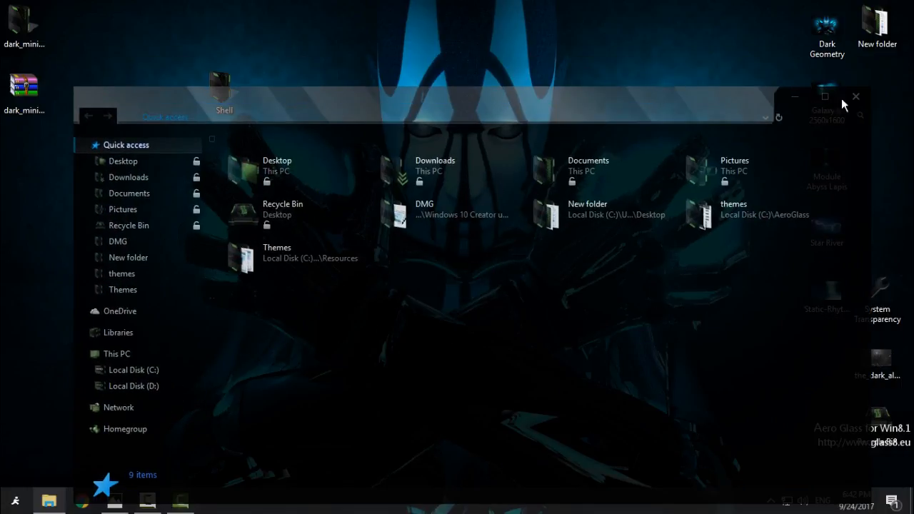
click(825, 97)
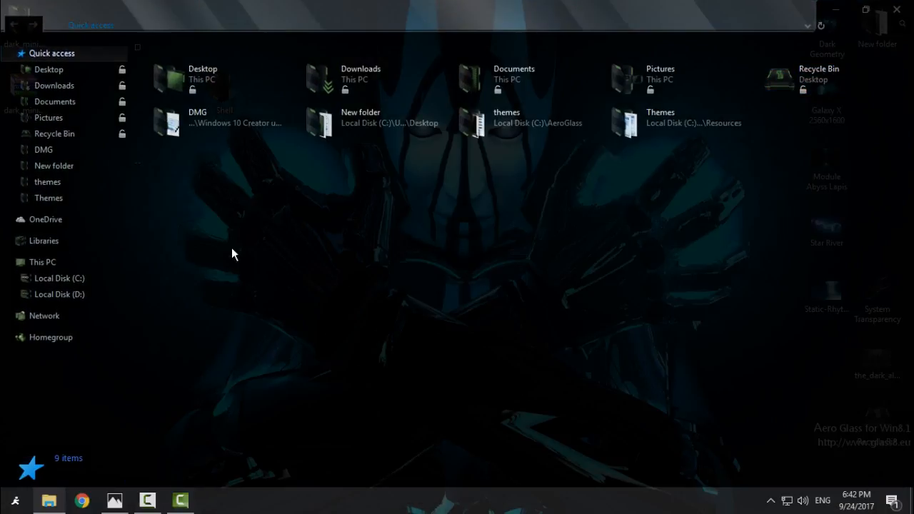
mouse_move(672, 425)
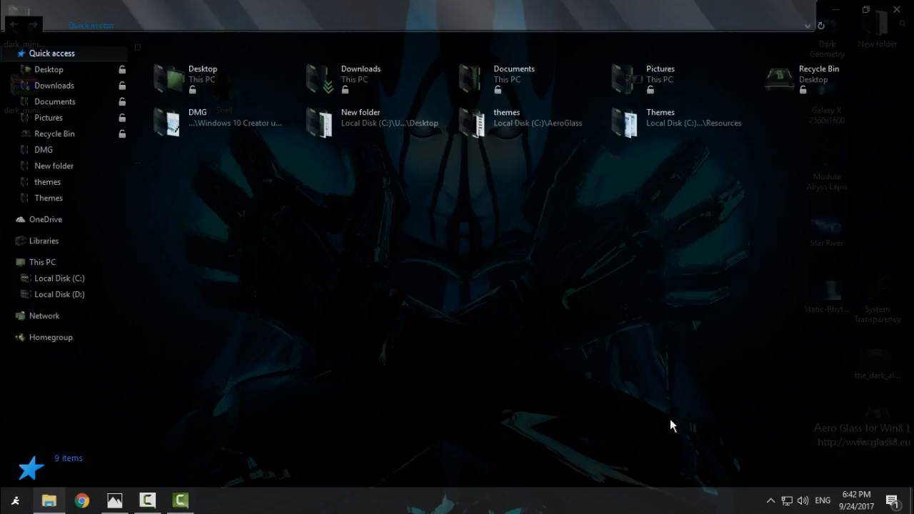
click(43, 263)
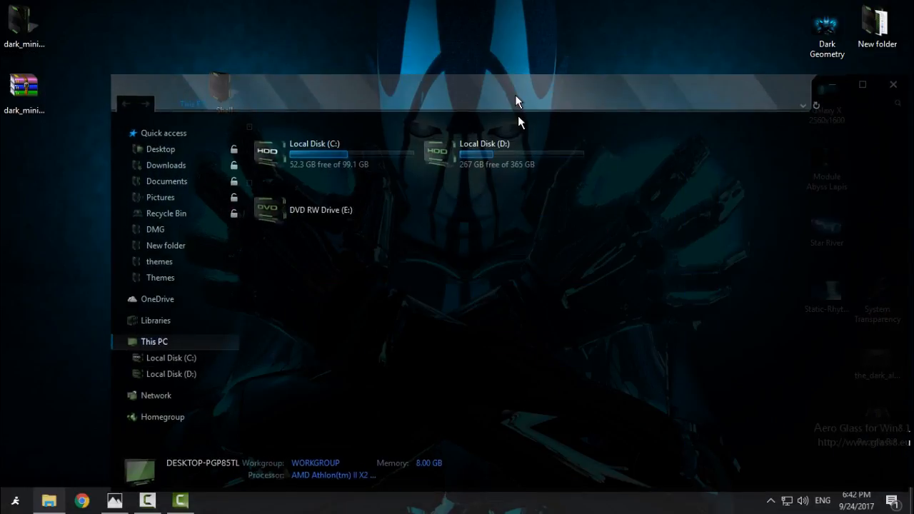
click(892, 84)
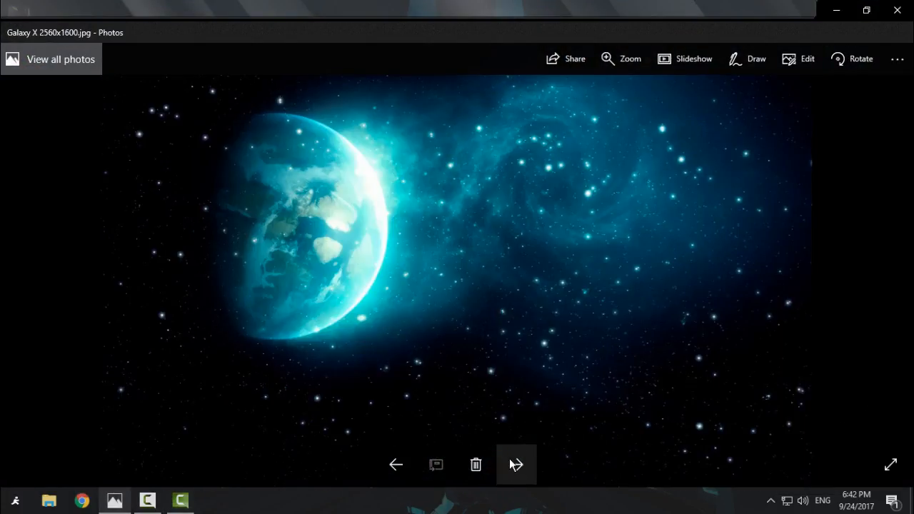
mouse_move(517, 469)
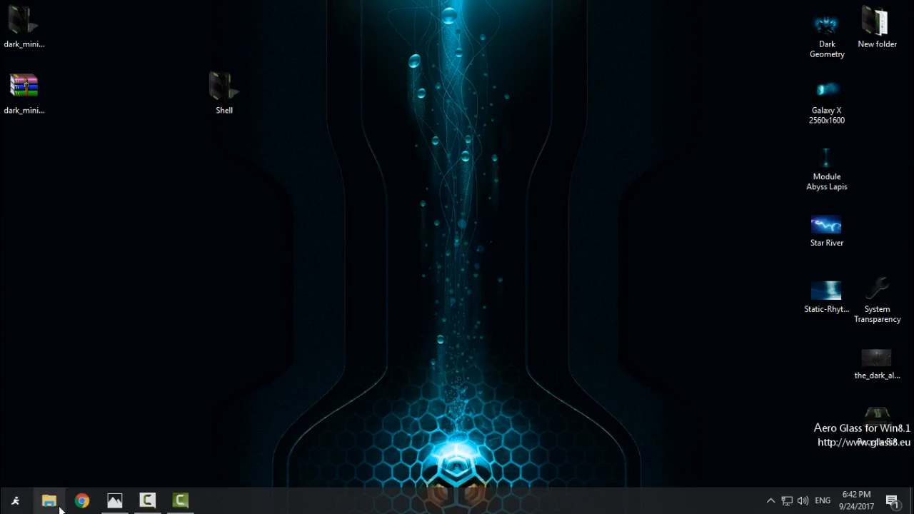
- Launch File Explorer from the taskbar after setting the Star River background
click(49, 500)
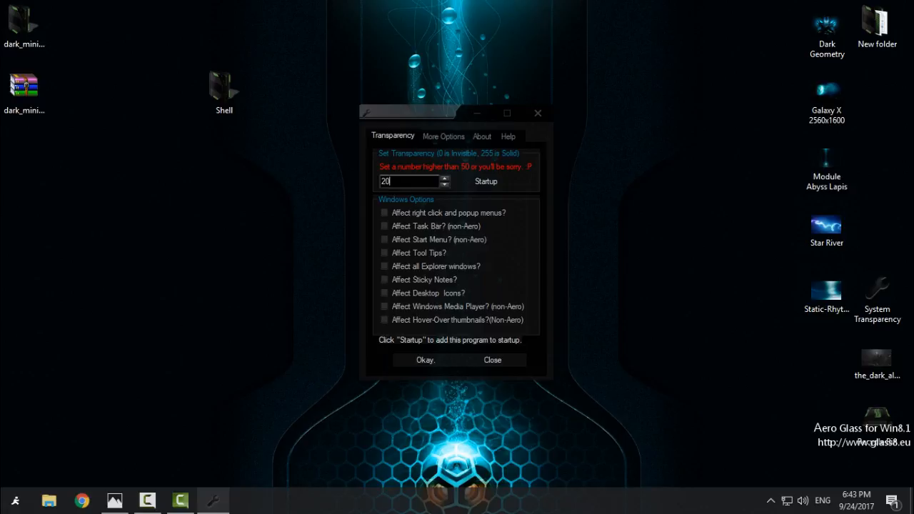
- Confirm the System Transparency settings, reopen File Explorer and dismiss the transparency notification
click(491, 360)
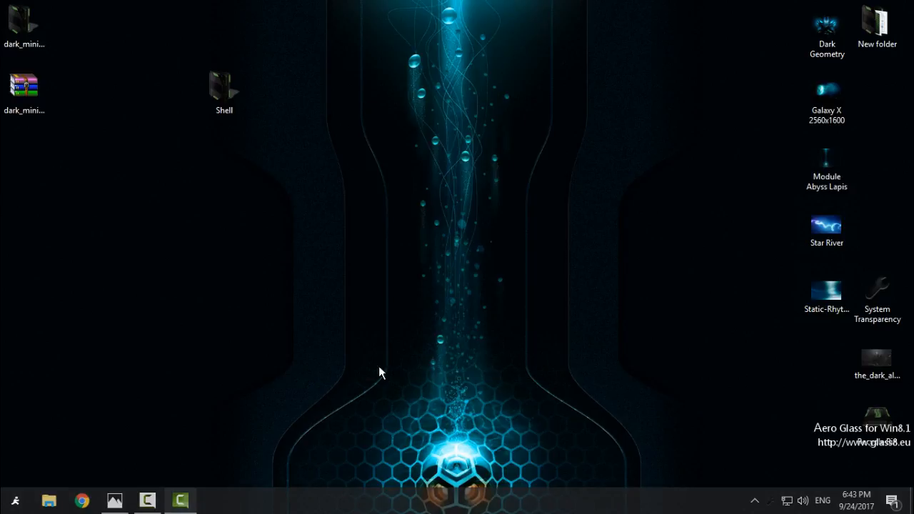
click(49, 499)
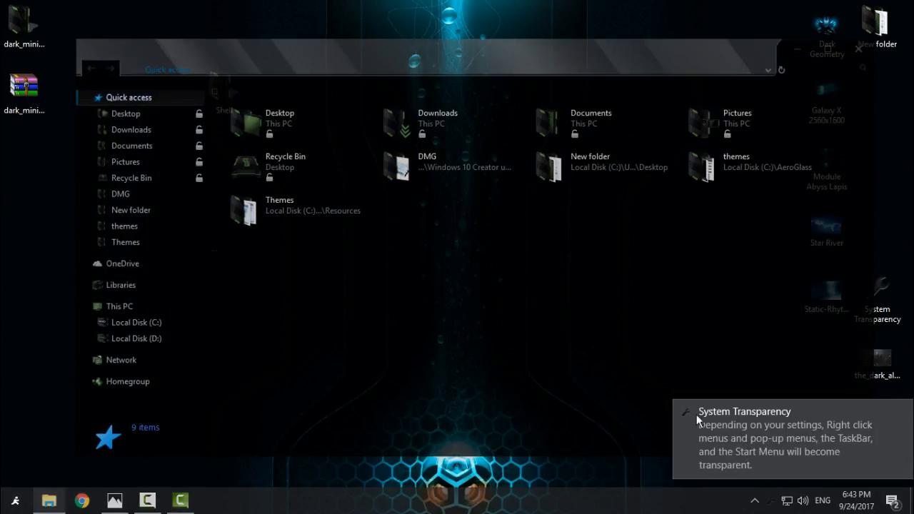
click(120, 306)
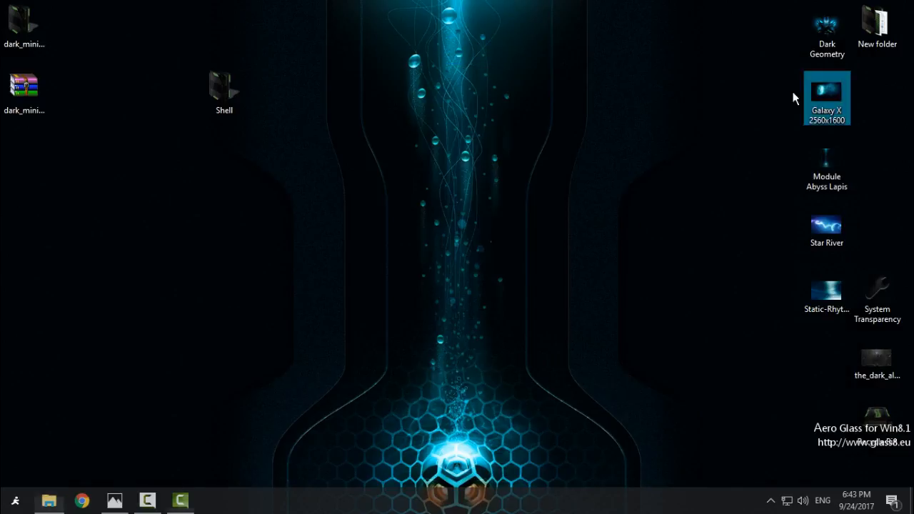
- Step from Module Abyss Lapis to Star River, set it as the desktop background, and close Photos
double_click(825, 163)
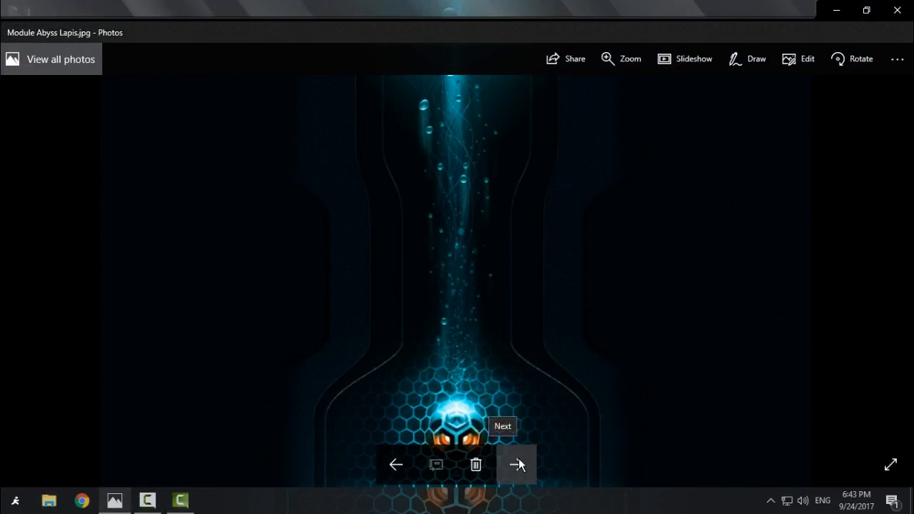
click(517, 466)
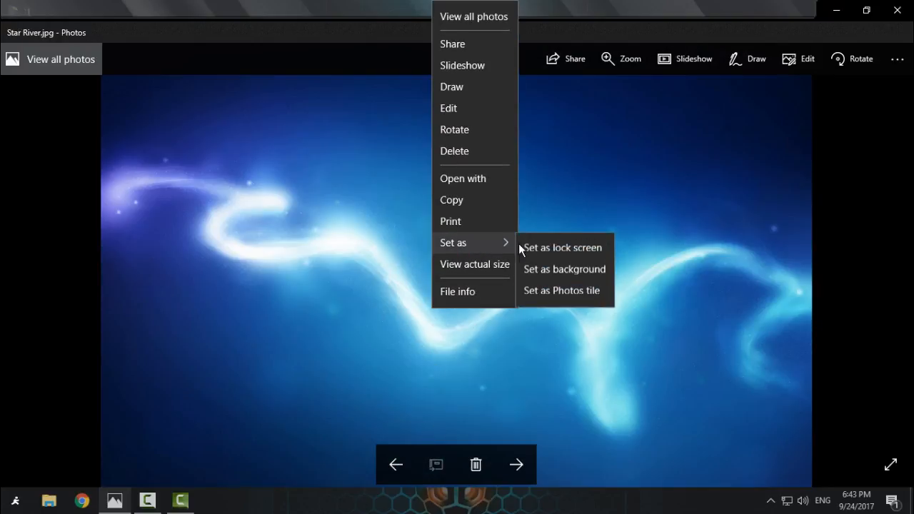
mouse_move(565, 270)
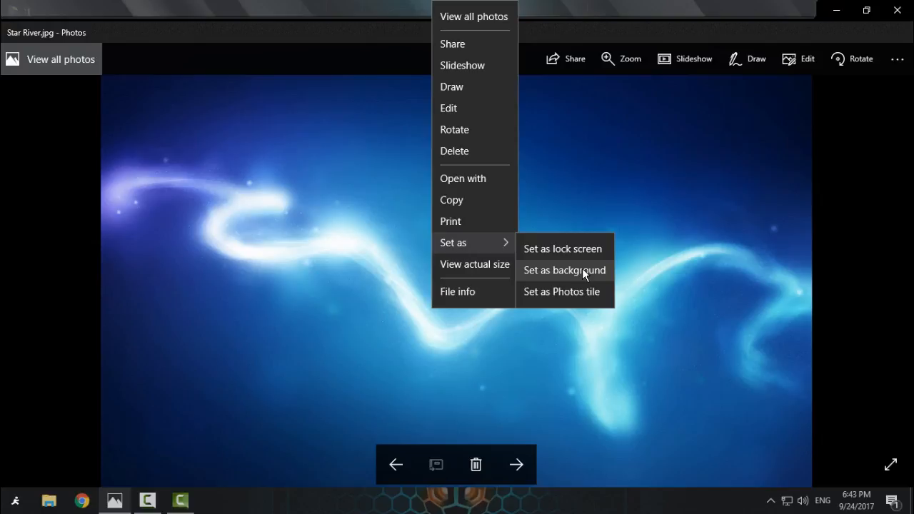
click(564, 270)
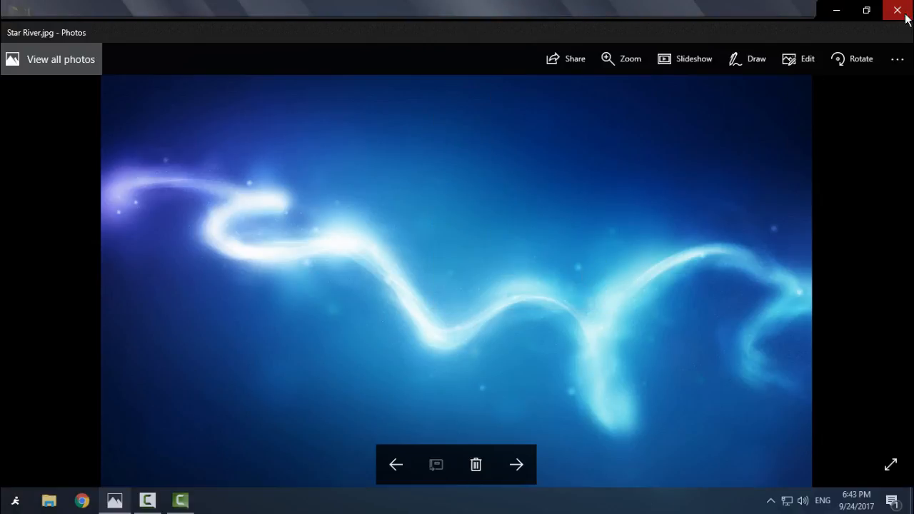
click(897, 10)
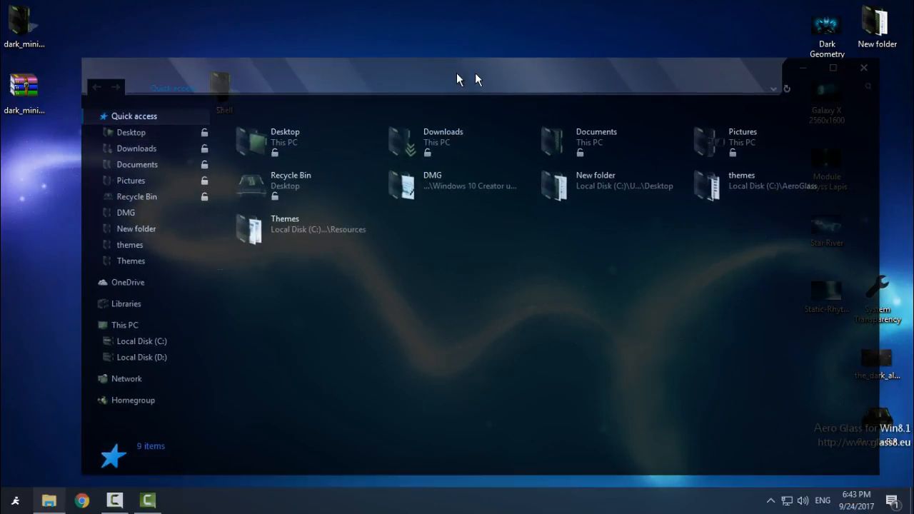
click(863, 67)
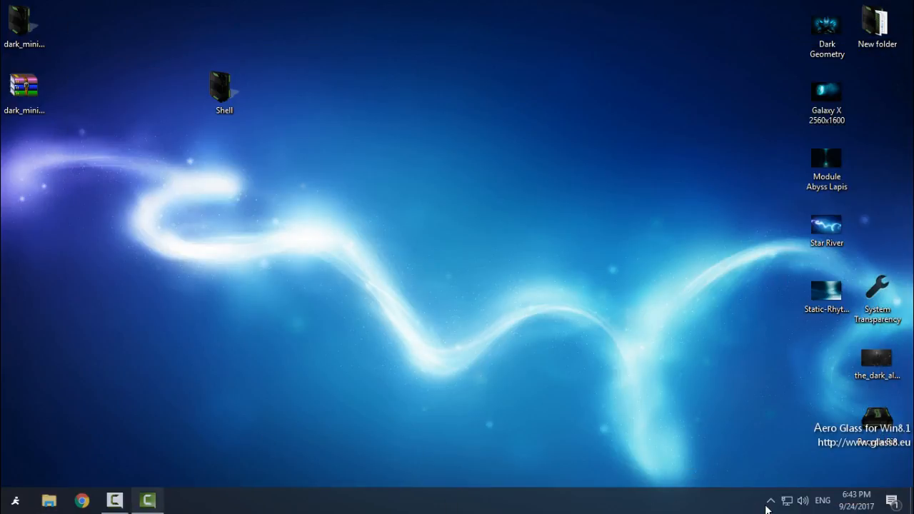
- Dismiss the System Transparency notification and reopen File Explorer on This PC with its drives
click(771, 500)
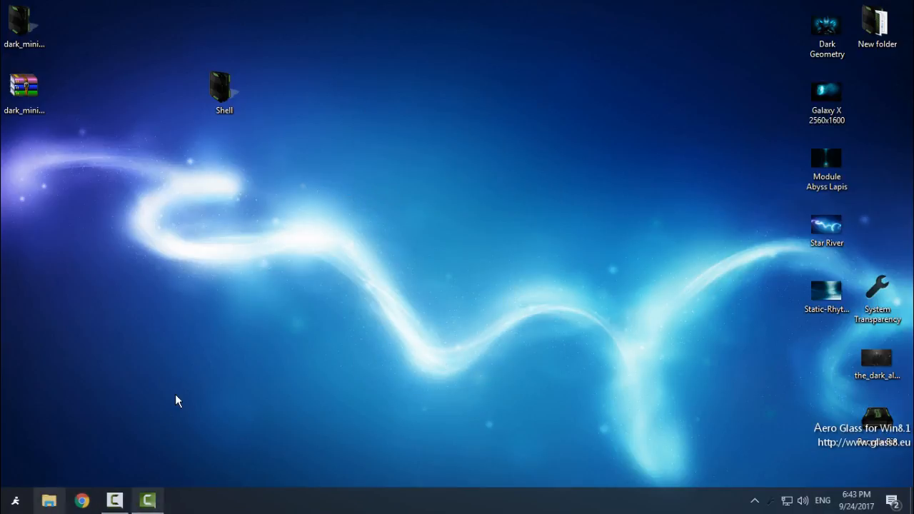
click(49, 500)
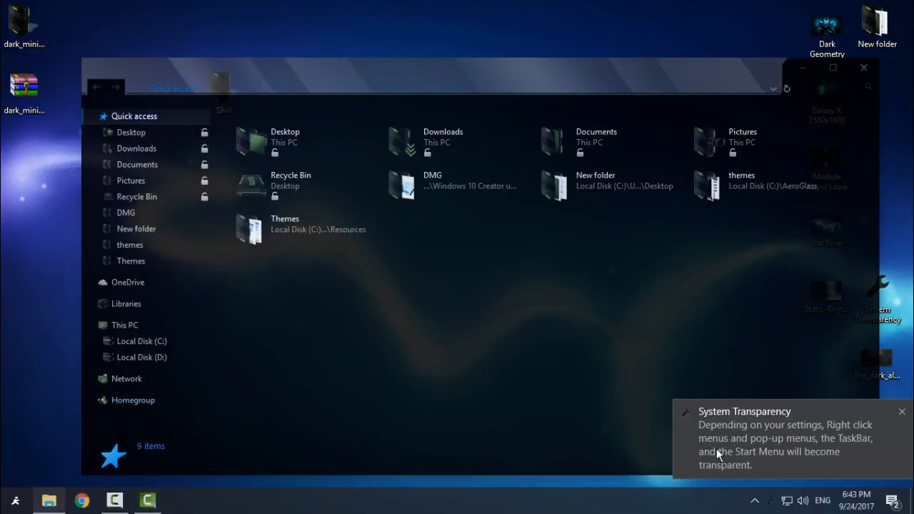
click(126, 326)
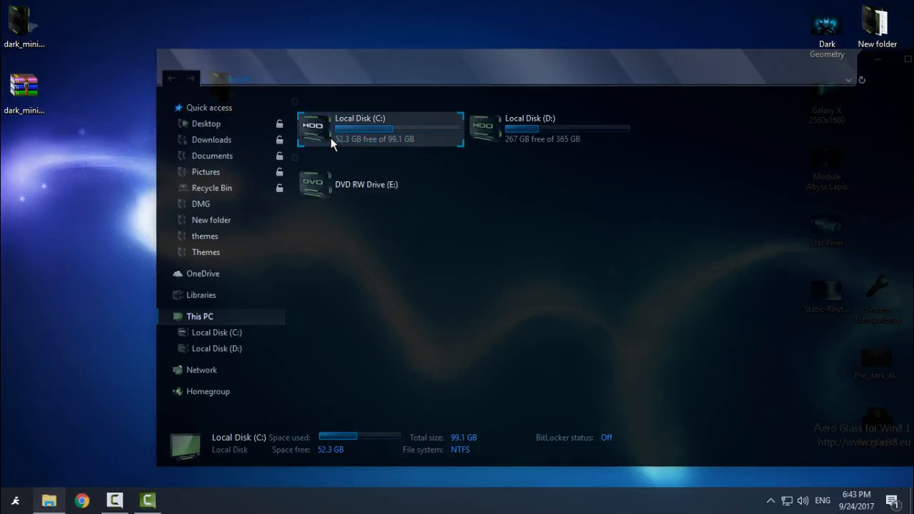
- Go into Local Disk (D:) and show the Themes folder holding Dark Minimal Glass
click(550, 128)
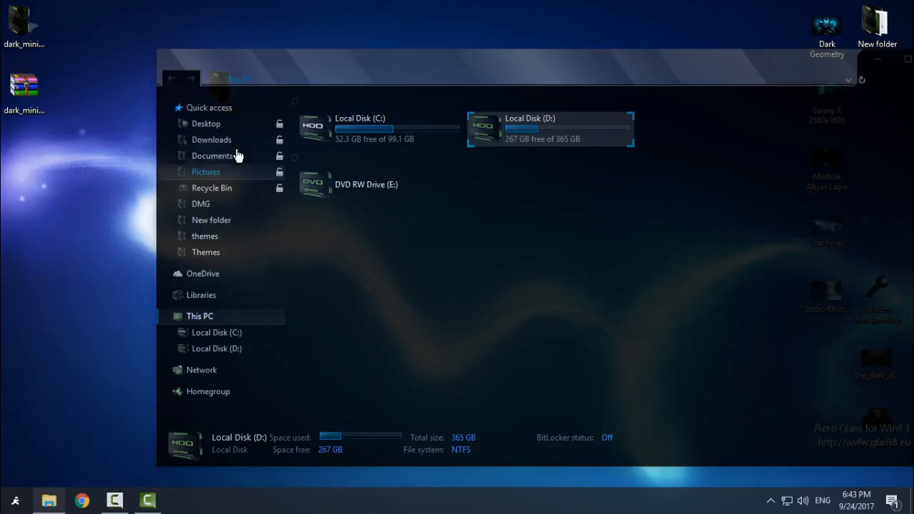
mouse_move(717, 117)
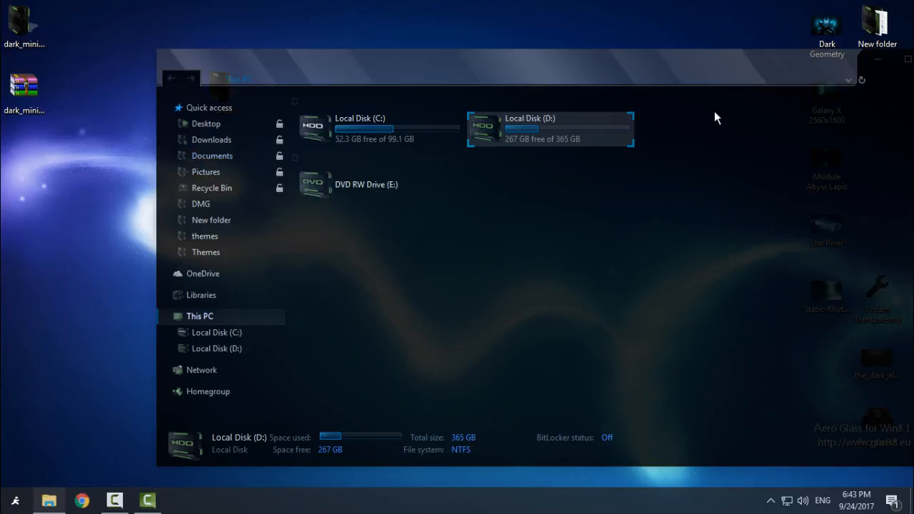
right_click(484, 257)
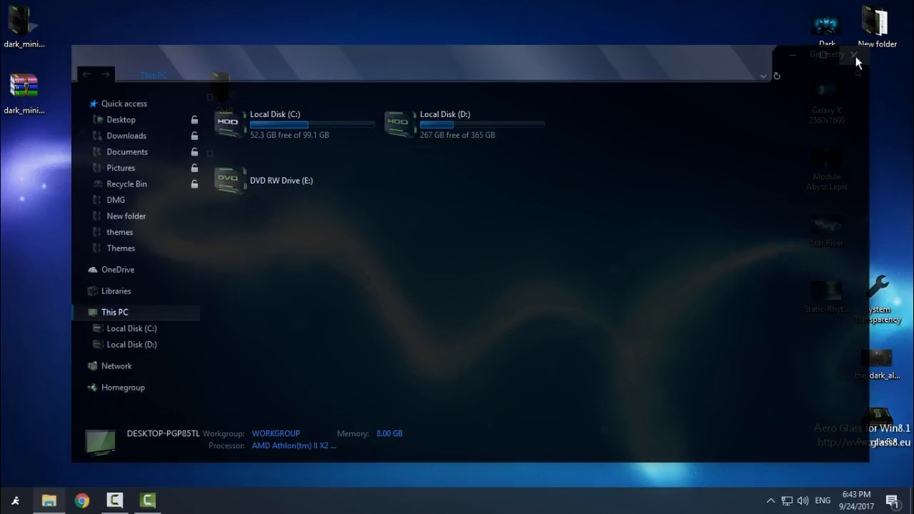
click(855, 54)
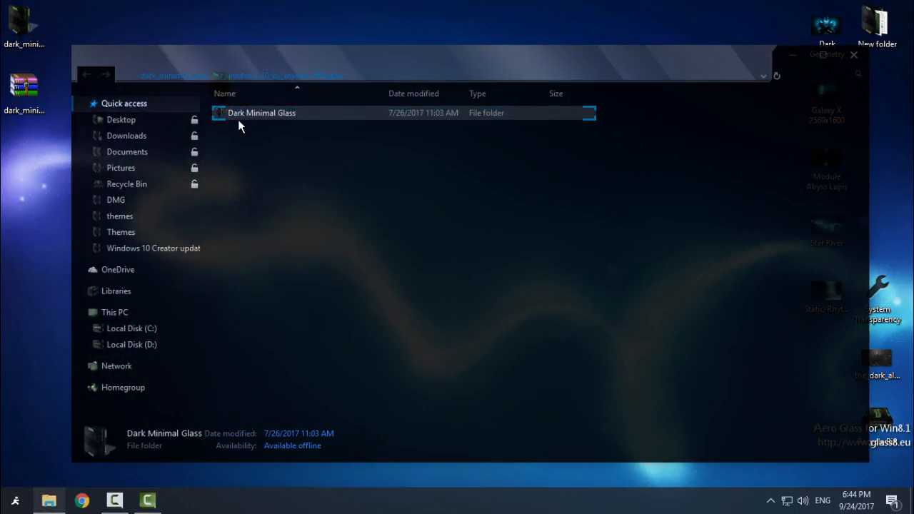
- Enter the Dark Minimal Glass folder and look into the Anniversary and Creator update folders
double_click(261, 112)
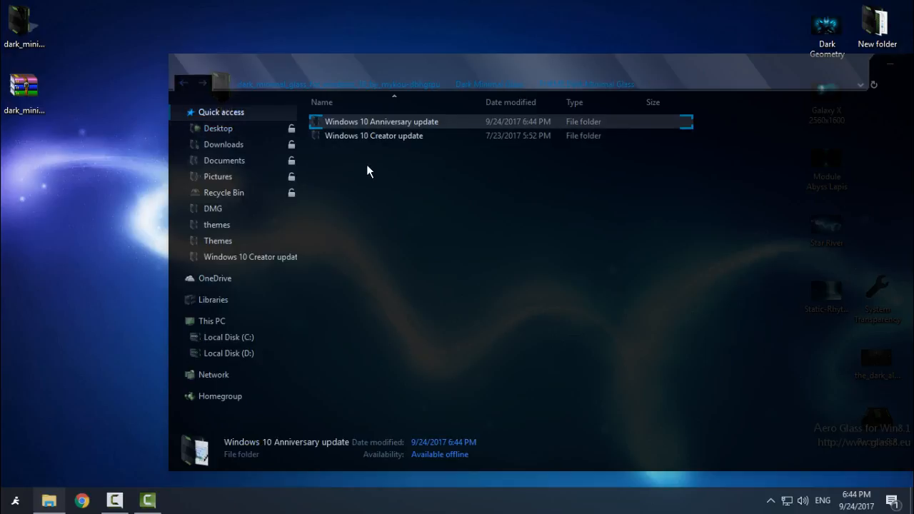
click(374, 136)
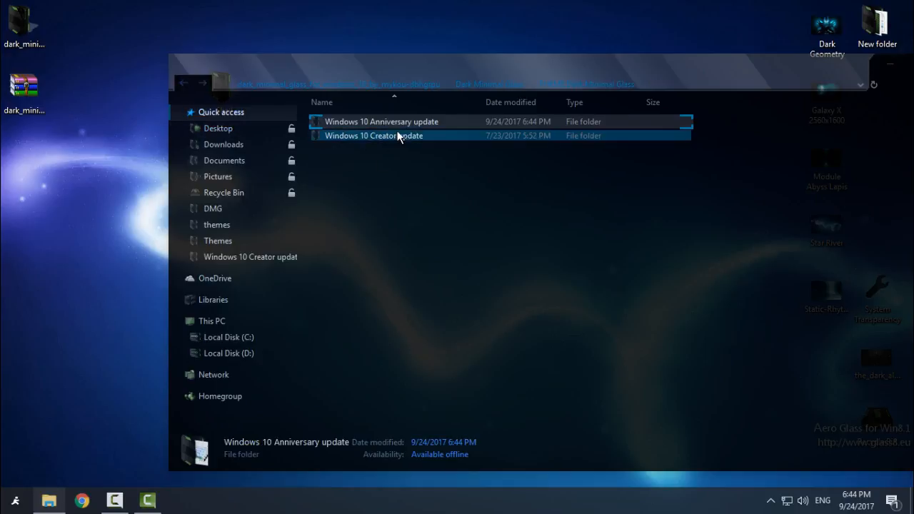
double_click(374, 135)
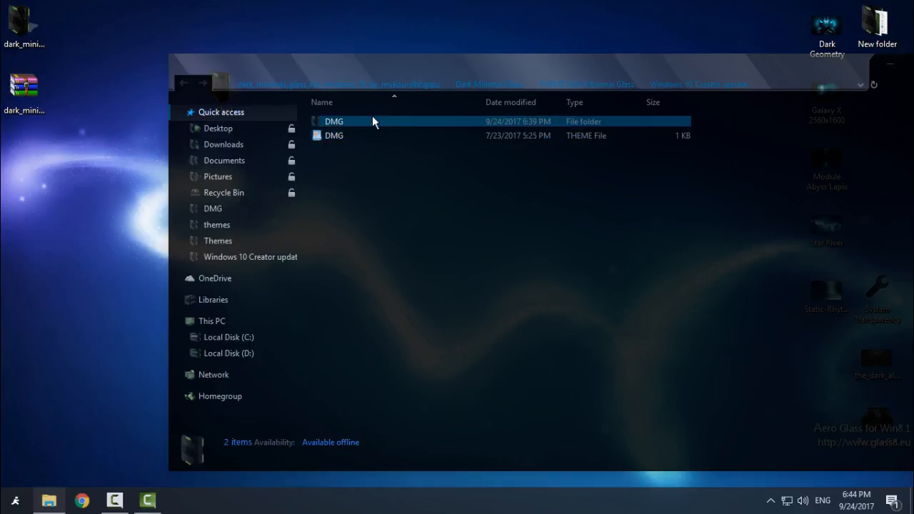
click(334, 136)
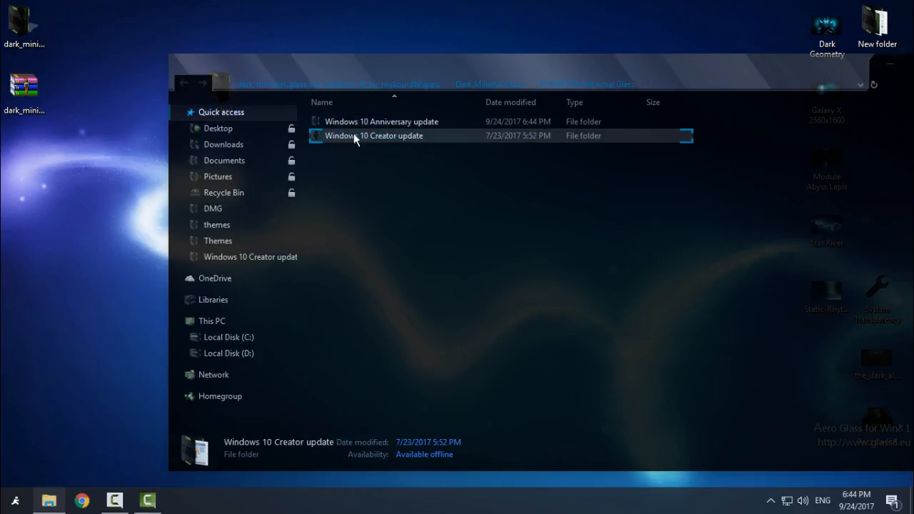
double_click(374, 136)
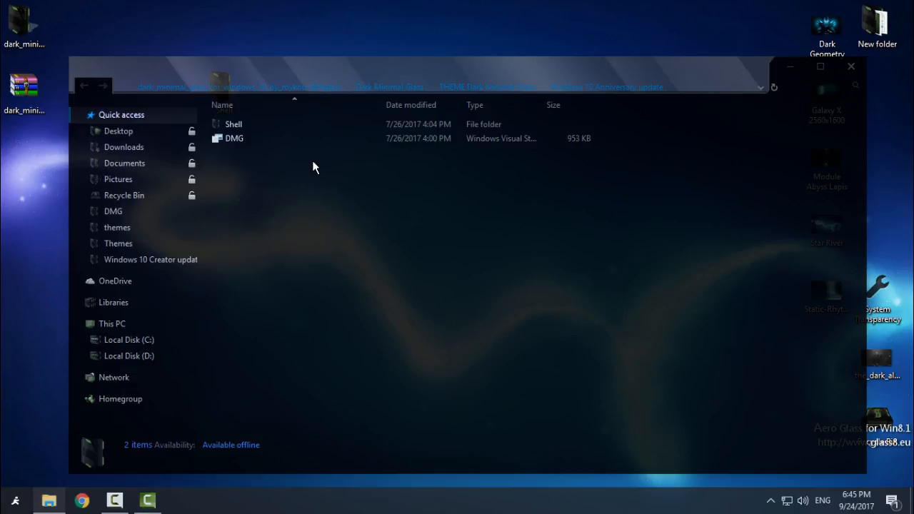
mouse_move(89, 93)
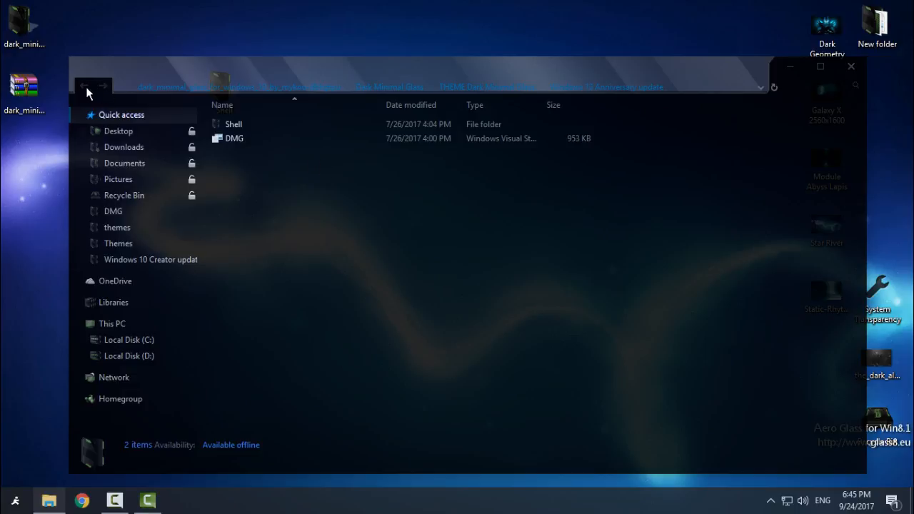
- Reopen the Windows 10 Creator update folder twice more via Back, then close the Explorer window
click(84, 85)
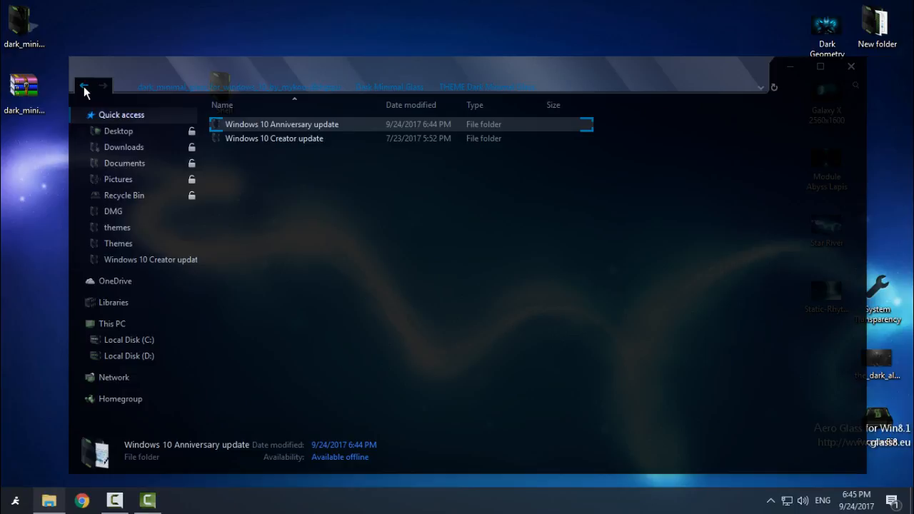
mouse_move(211, 152)
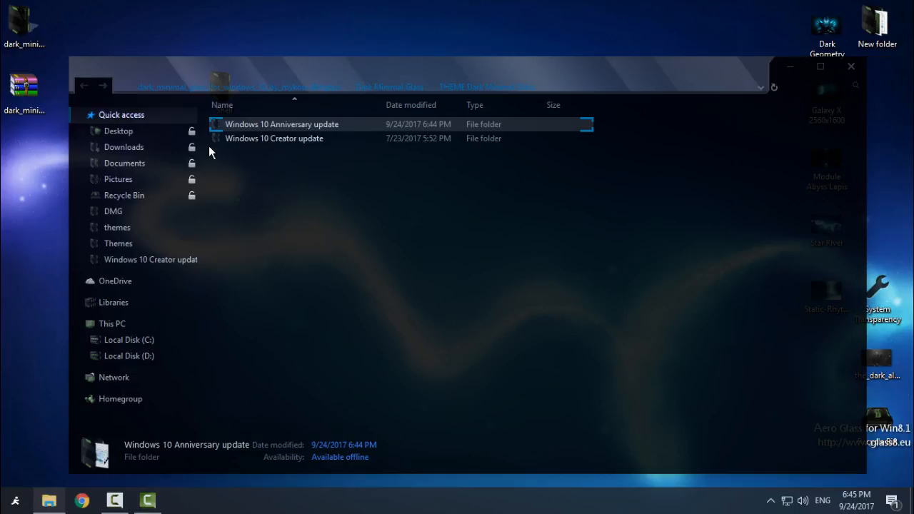
double_click(274, 137)
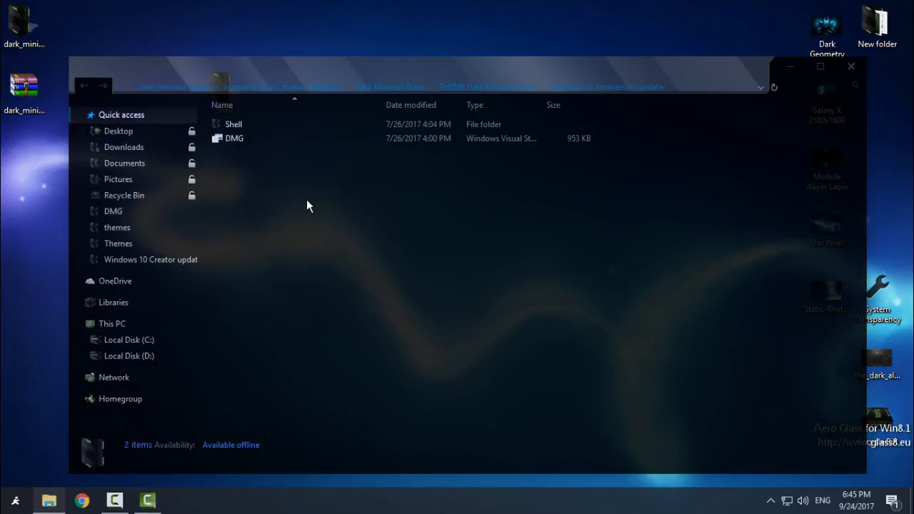
mouse_move(82, 86)
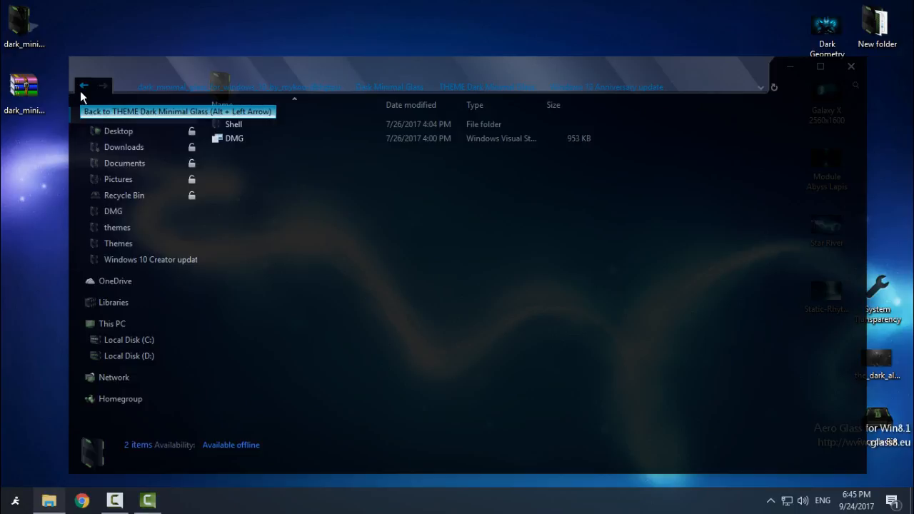
click(83, 86)
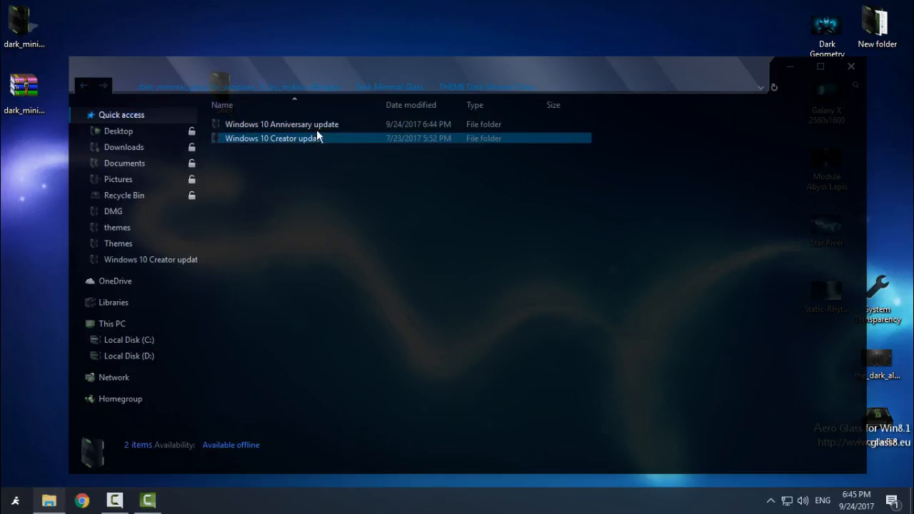
double_click(282, 122)
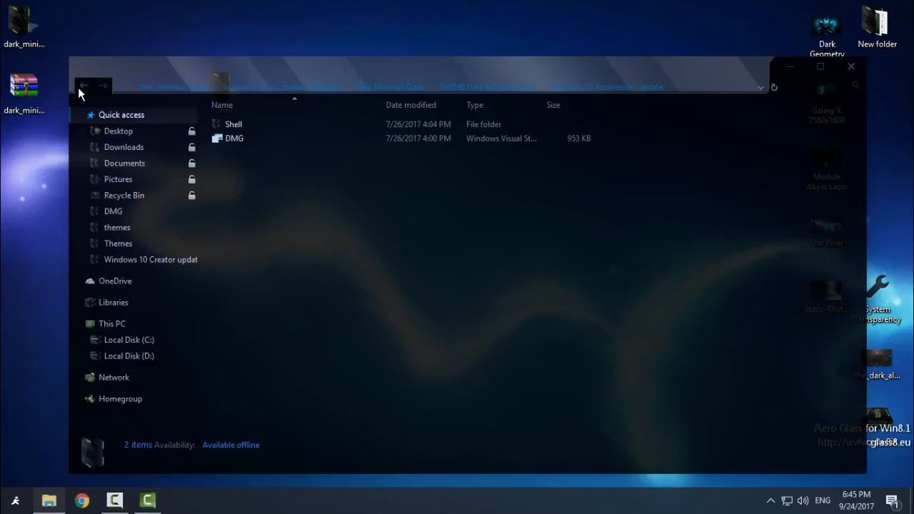
click(851, 66)
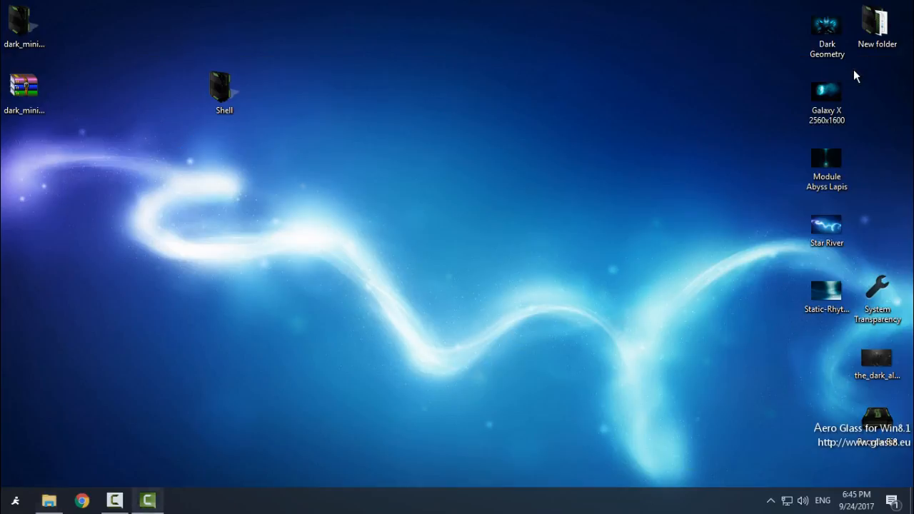
mouse_move(100, 355)
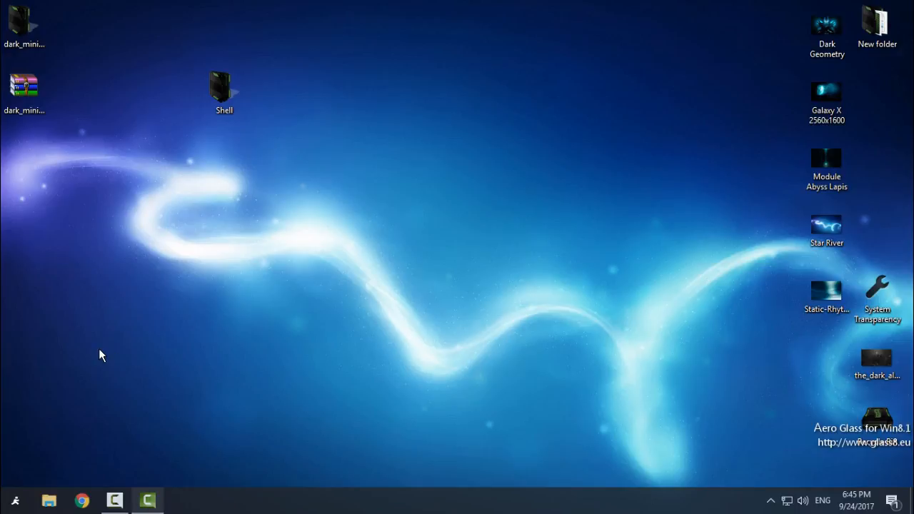
mouse_move(341, 264)
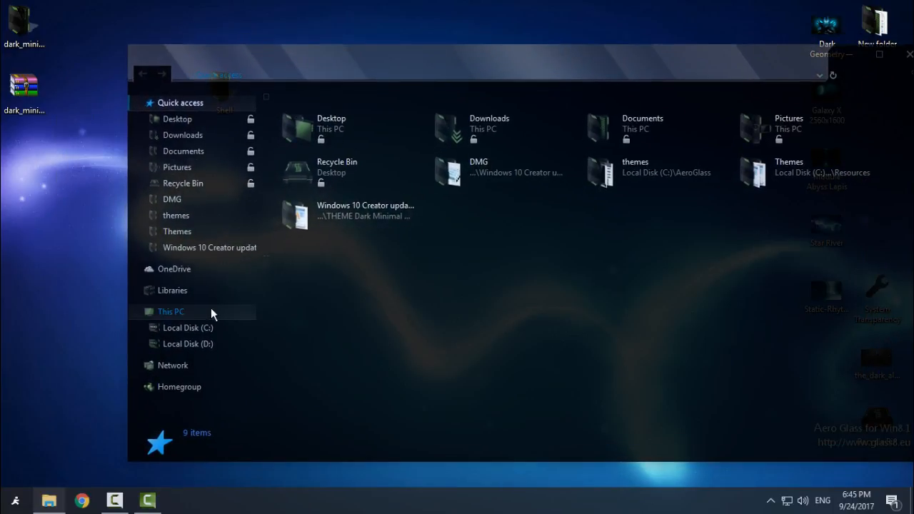
- Show This PC with its local drives and DVD drive in the new see-through window
click(172, 312)
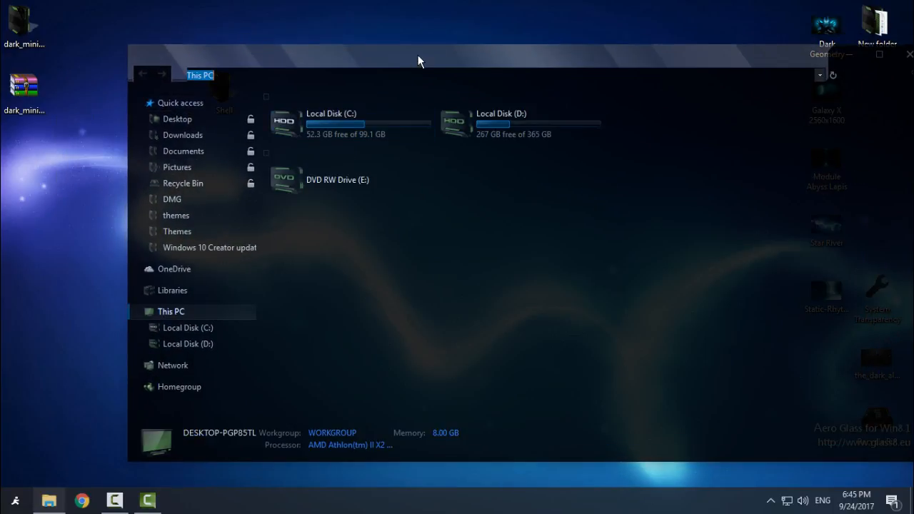